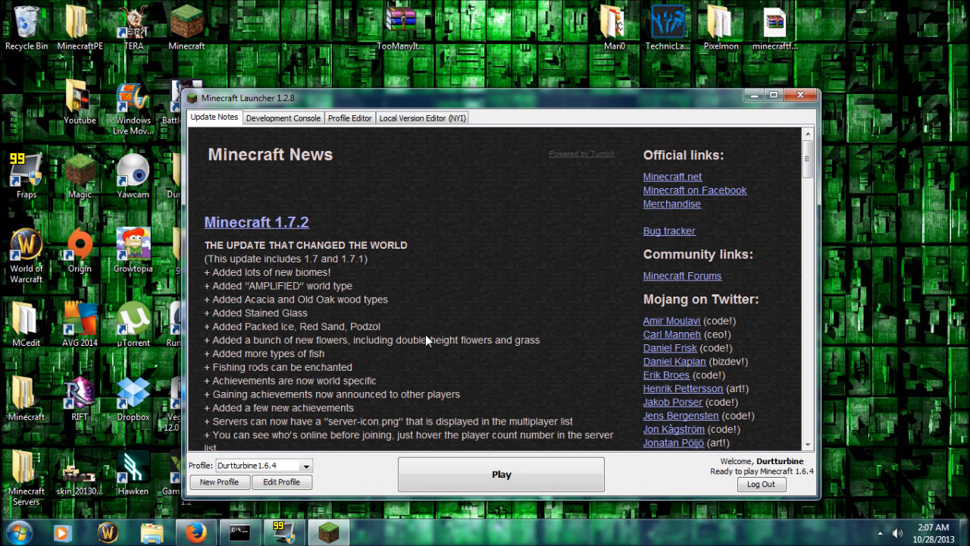
pyautogui.moveTo(315, 475)
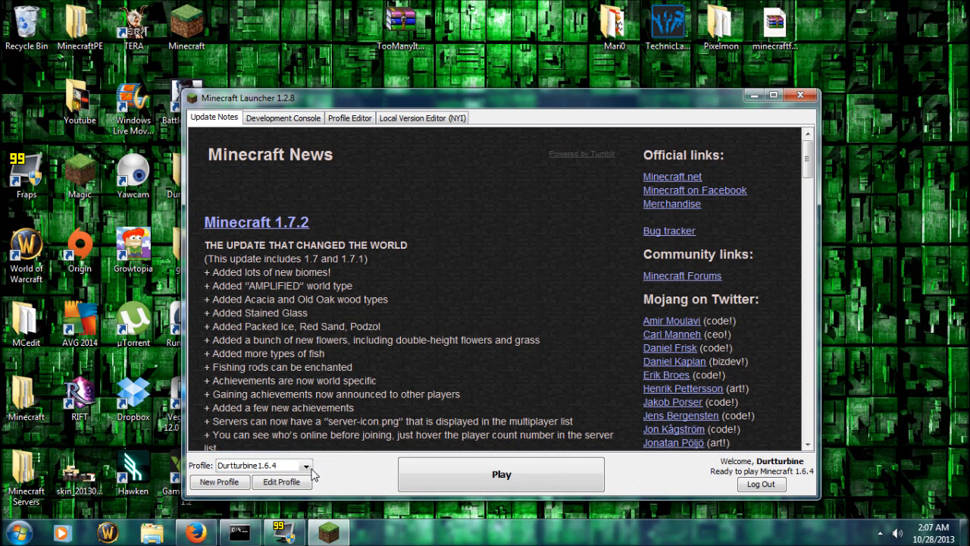
pyautogui.moveTo(345, 475)
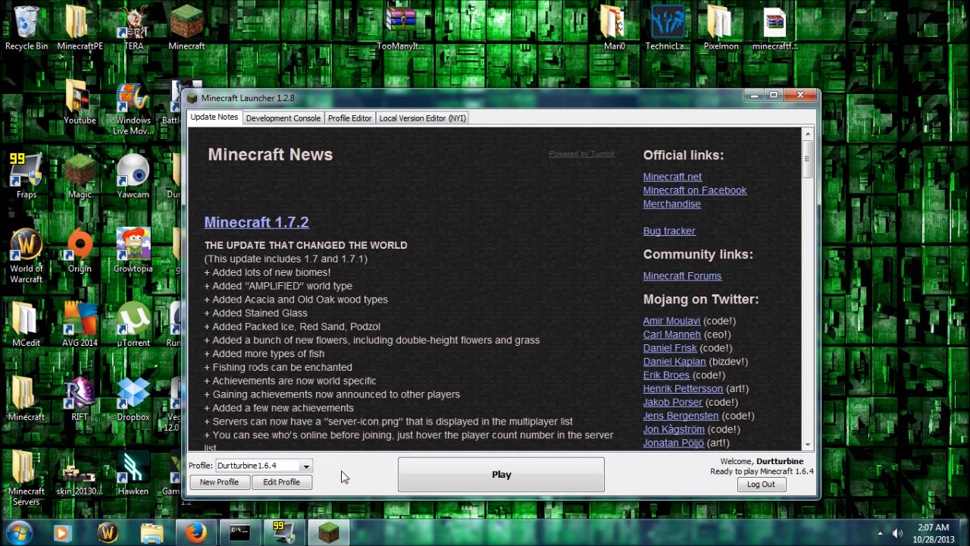
pyautogui.moveTo(357, 465)
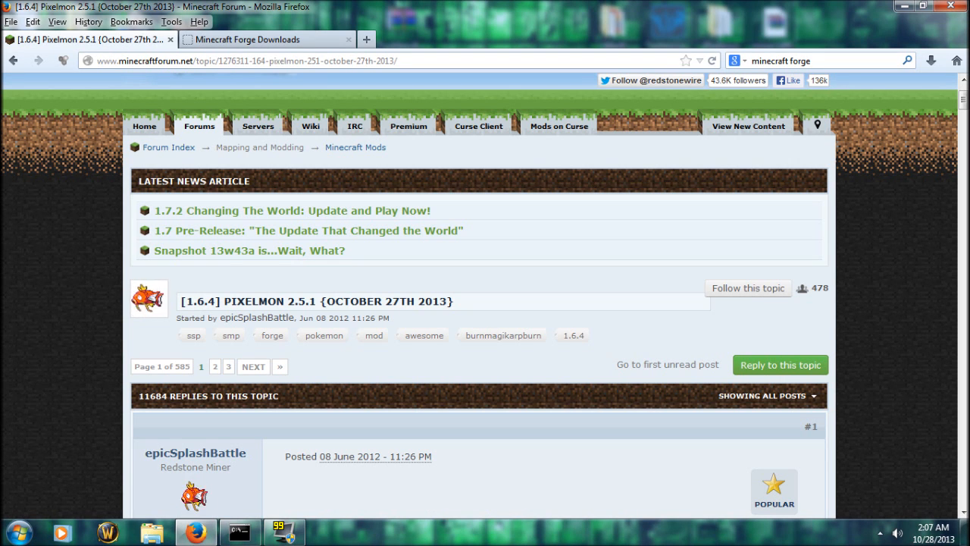
pyautogui.moveTo(470, 294)
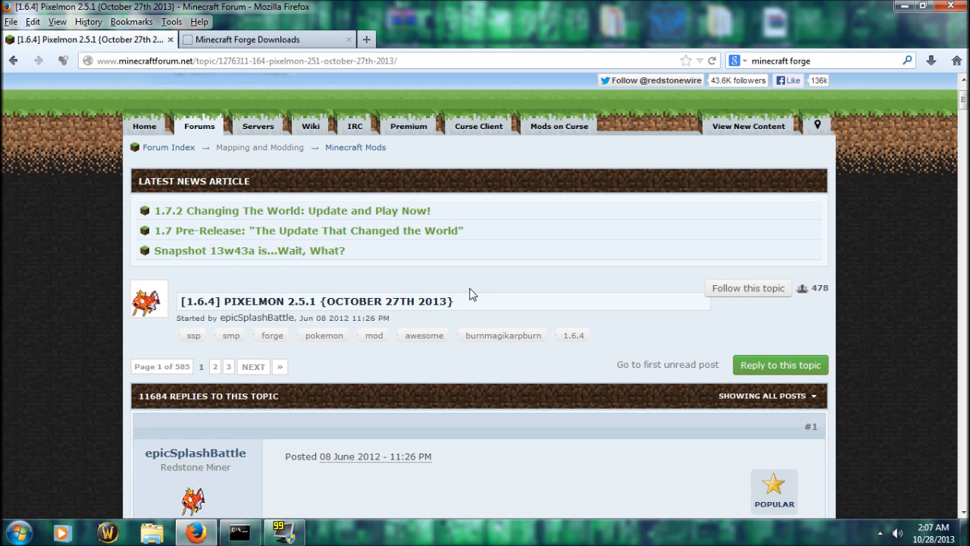
# Expand the Pixelmon 2.5.1 download spoiler and follow the Download 1 adf.ly link.
pyautogui.scroll(-3)
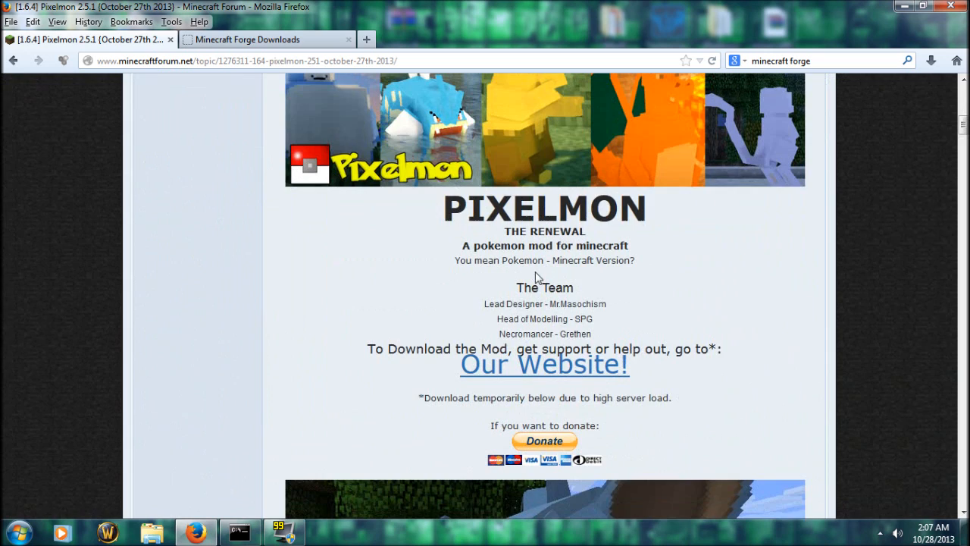
pyautogui.scroll(-3)
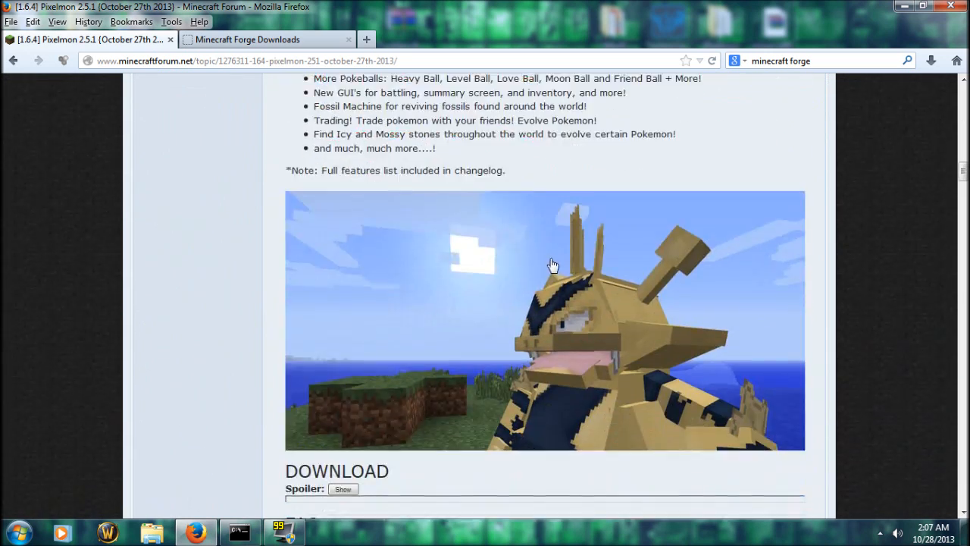
pyautogui.scroll(-3)
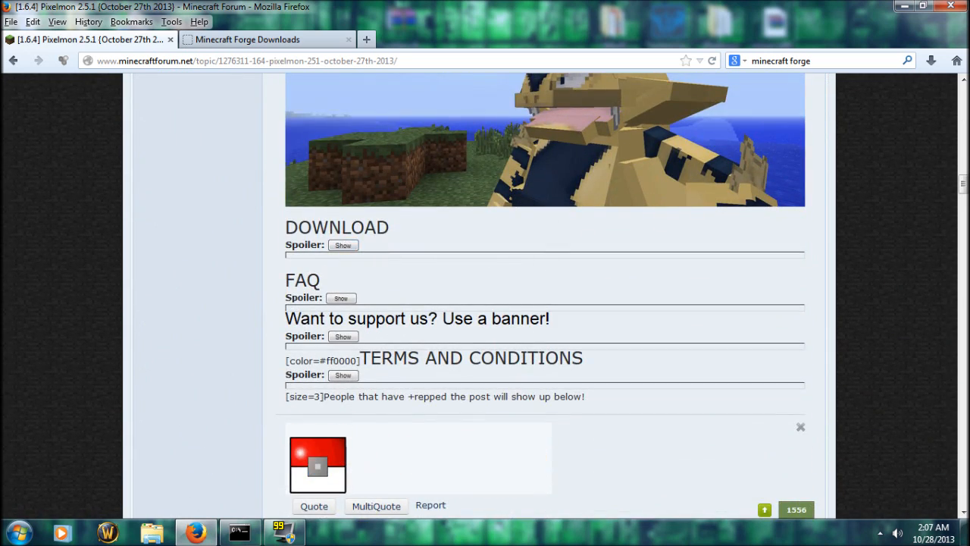
pyautogui.click(342, 245)
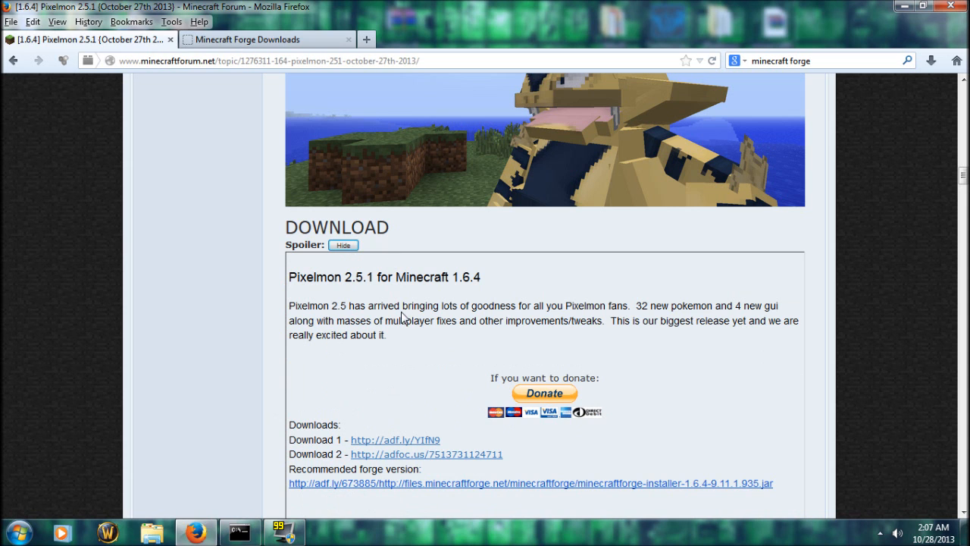
pyautogui.moveTo(404, 318)
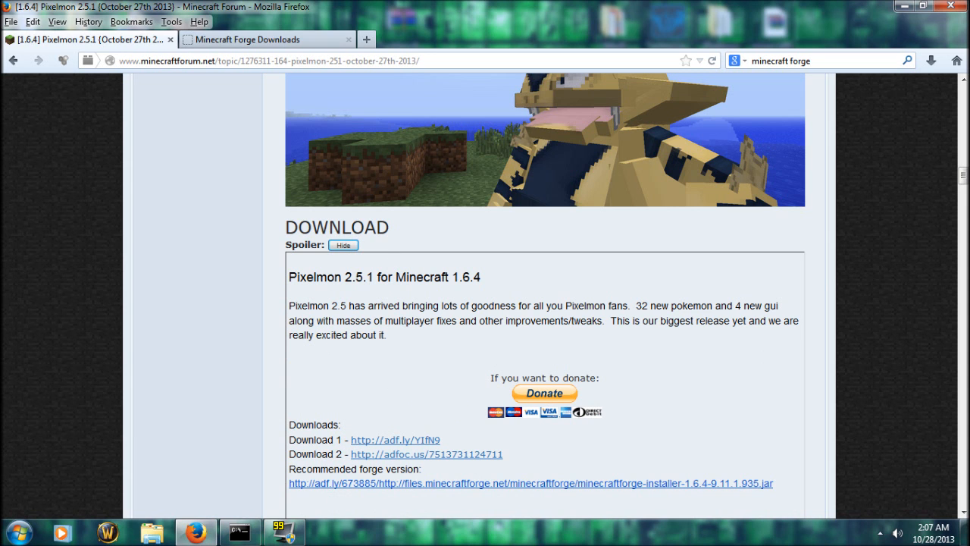
pyautogui.scroll(-3)
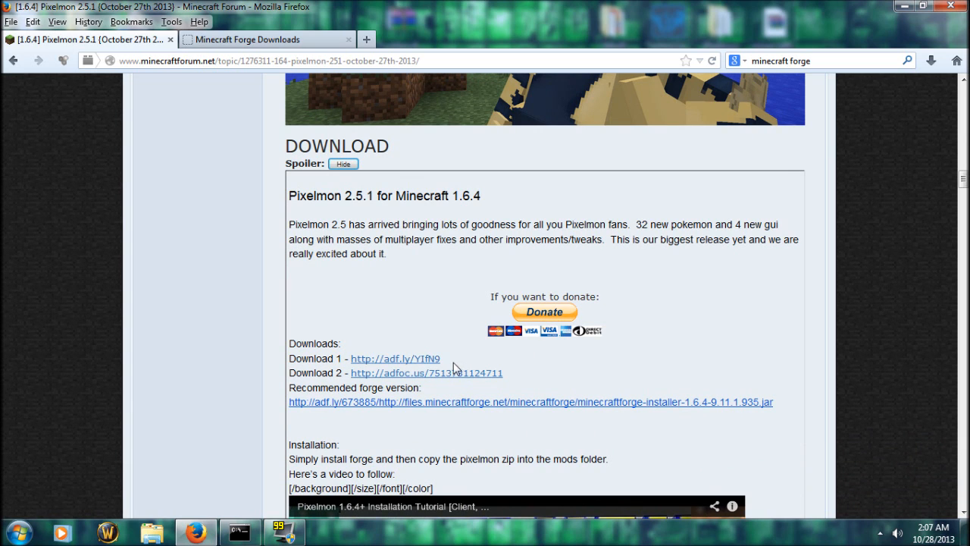
pyautogui.moveTo(425, 368)
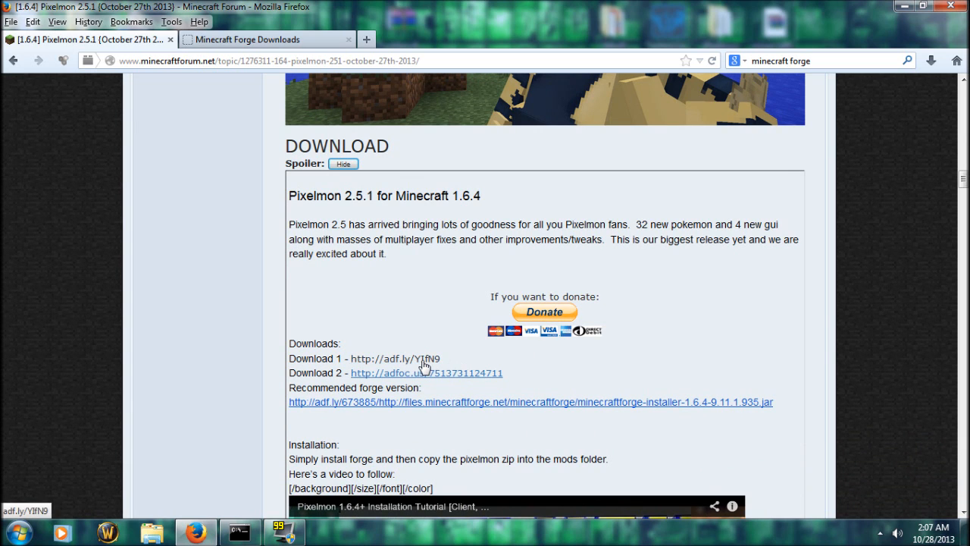
pyautogui.click(395, 359)
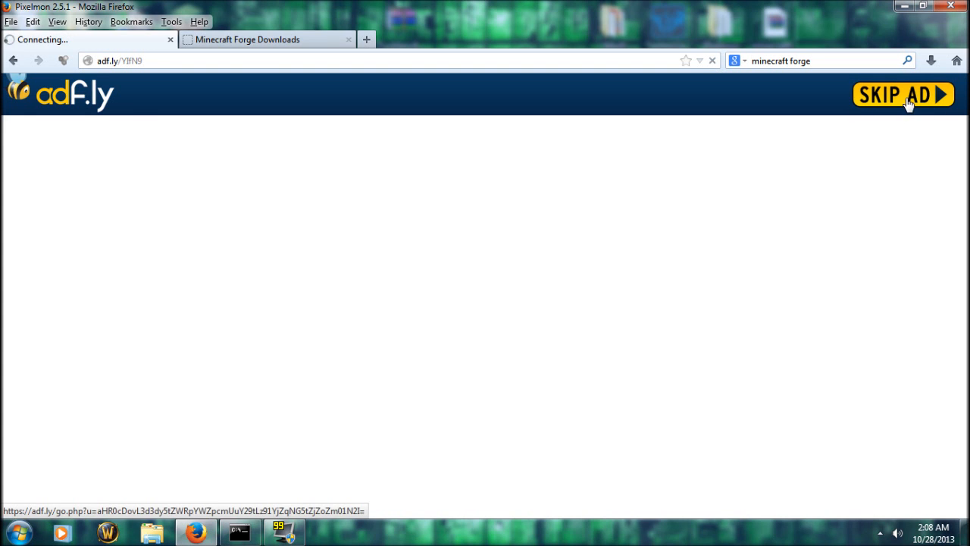
# Skip the ad, save Pixelmon 2.5.1 - old.zip from MediaFire, and switch to Forge Downloads.
pyautogui.click(903, 94)
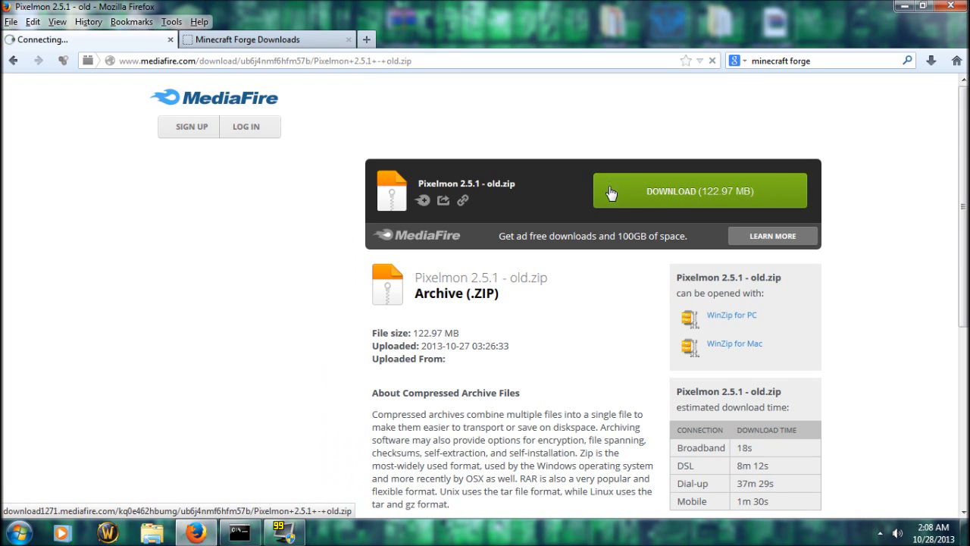
pyautogui.click(699, 190)
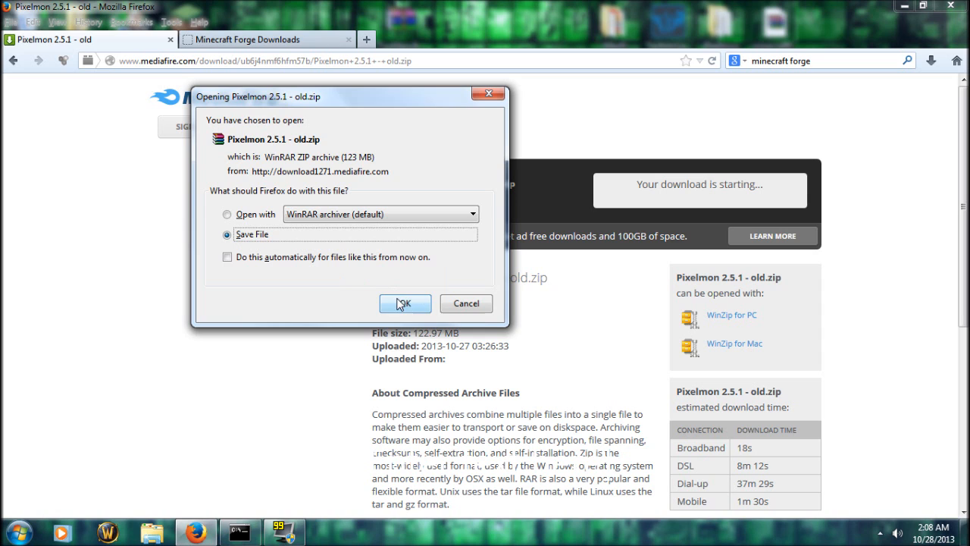
pyautogui.click(404, 303)
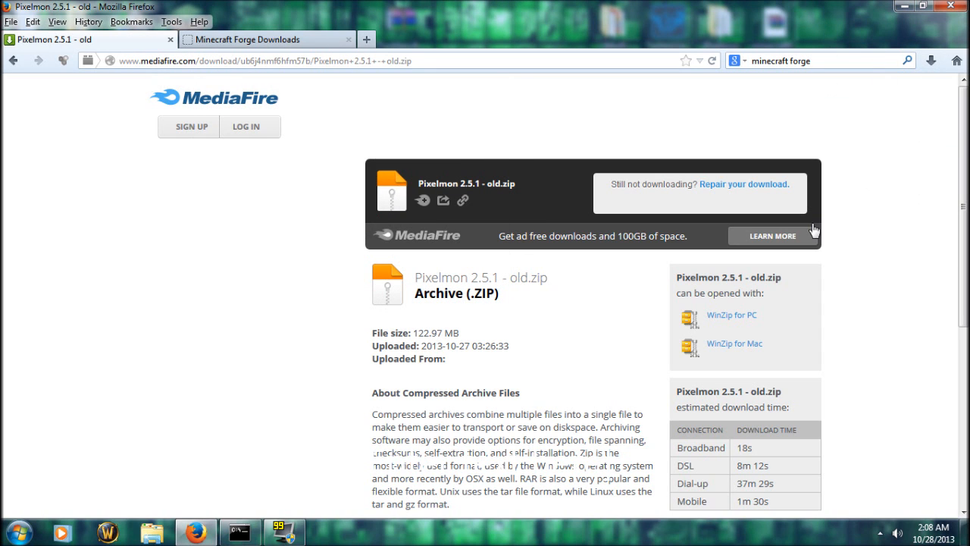
pyautogui.click(265, 39)
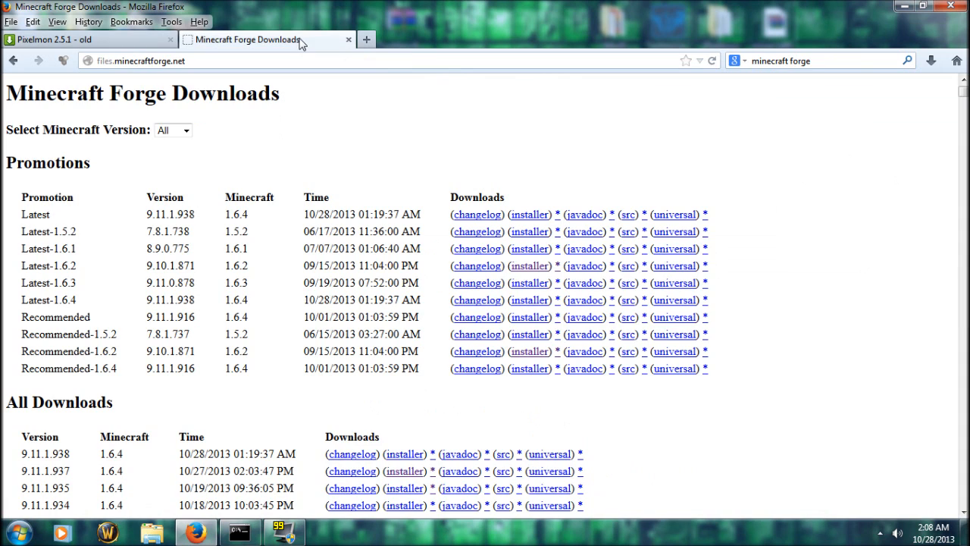
pyautogui.moveTo(249, 137)
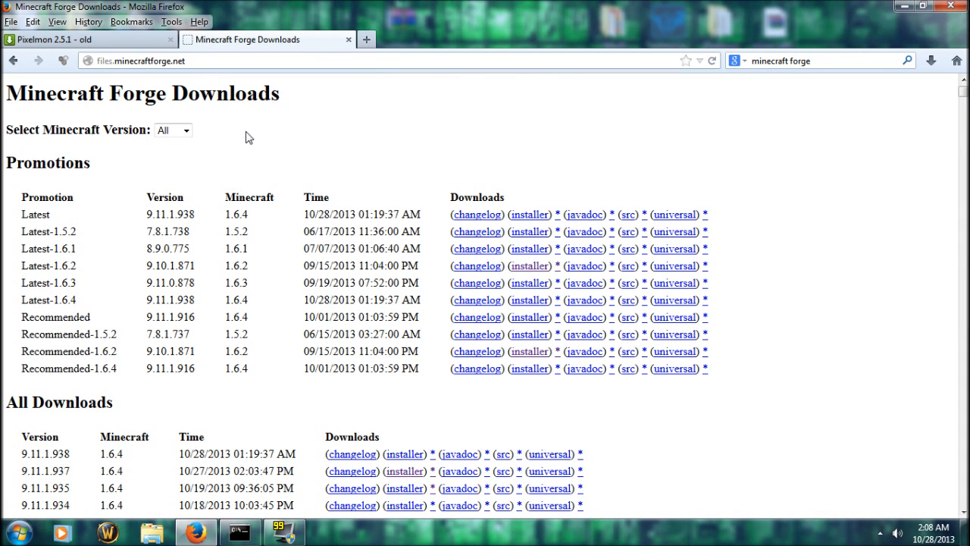
pyautogui.moveTo(266, 156)
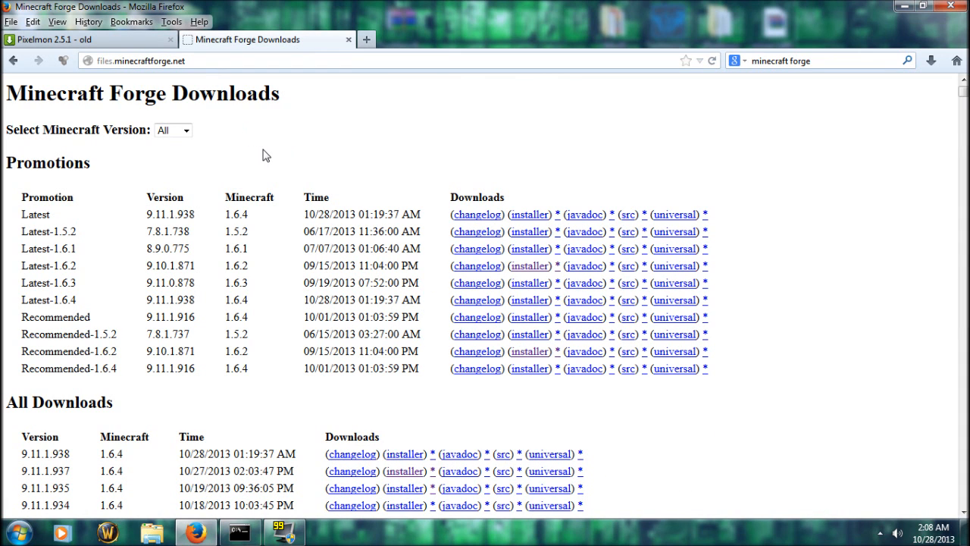
# Follow the Forge 9.11.1.935 installer link for Minecraft 1.6.4 past the adf.ly ad.
pyautogui.scroll(-3)
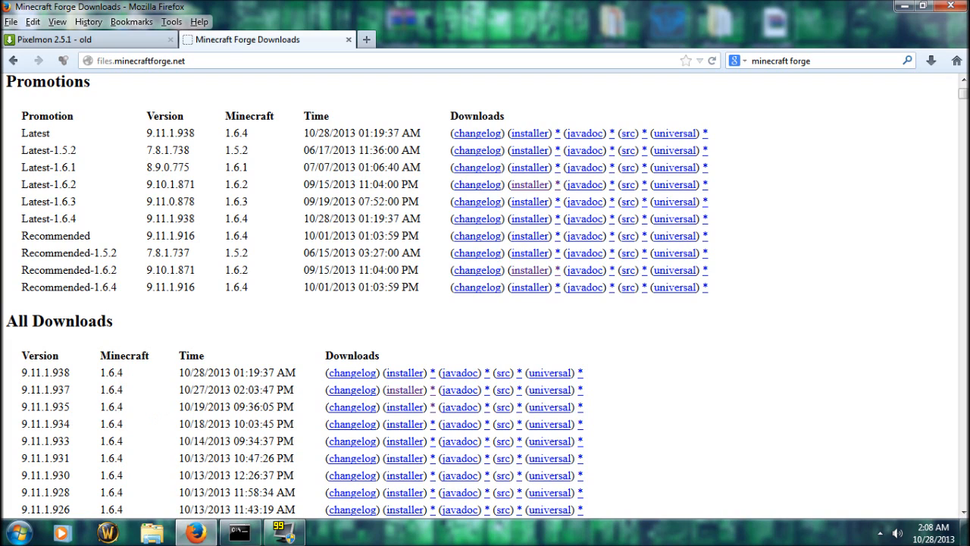
pyautogui.click(404, 407)
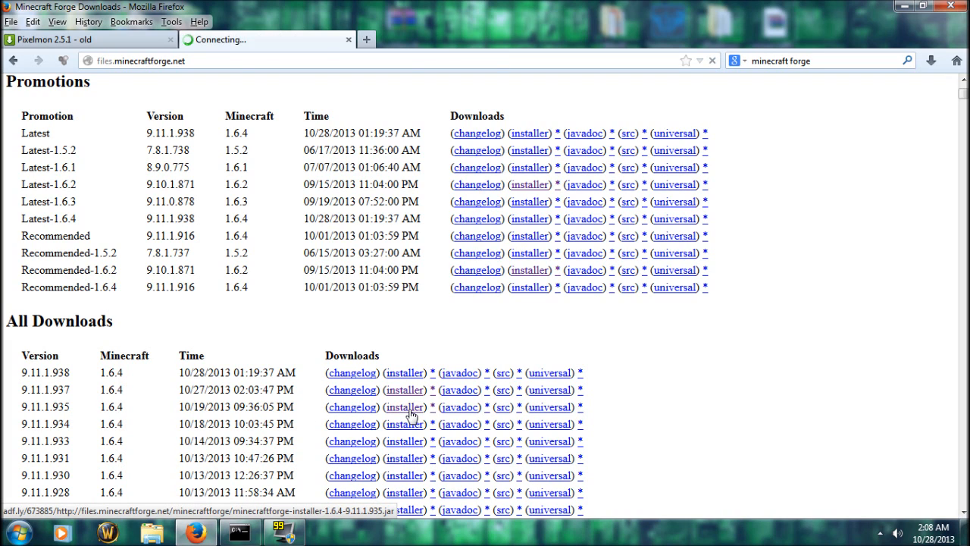
pyautogui.click(404, 406)
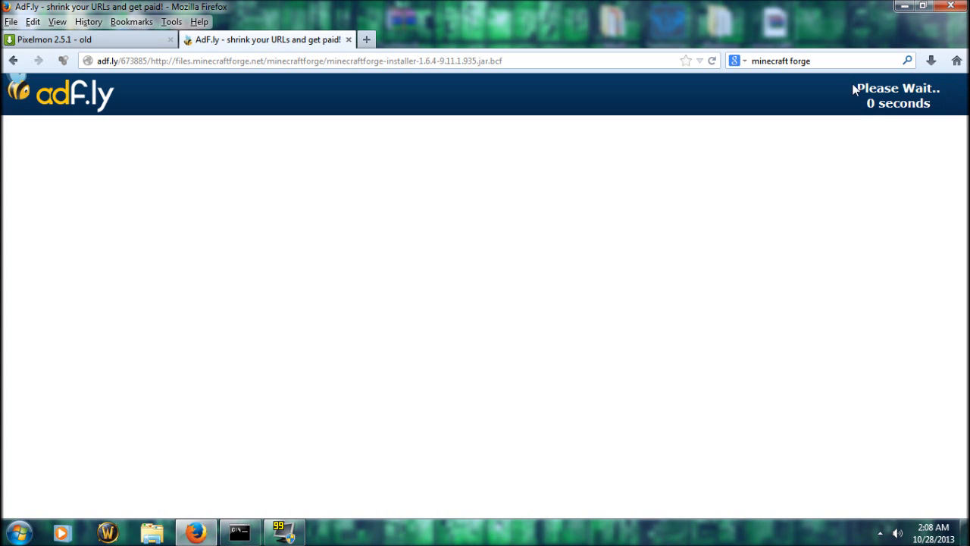
pyautogui.click(903, 93)
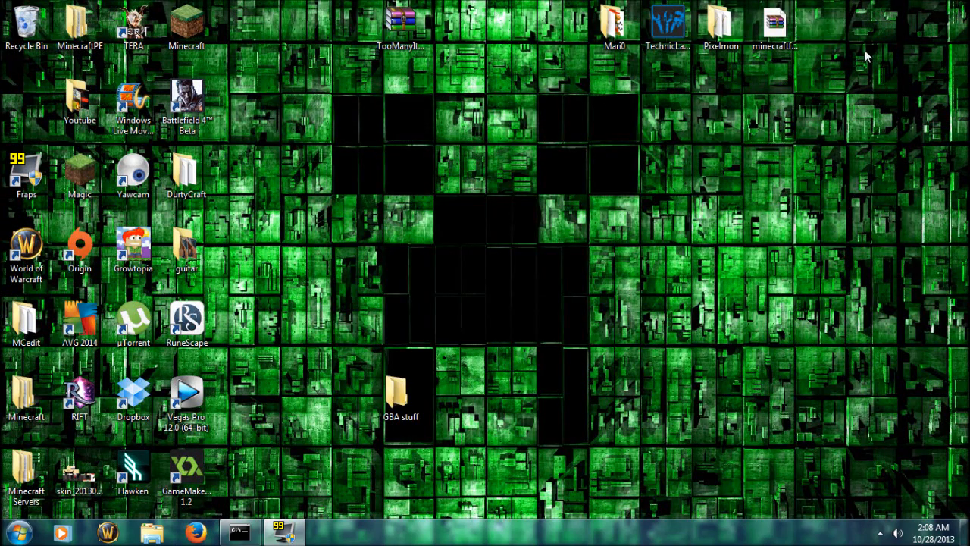
# Run the Forge 9.11.1.935 installer jar with Java instead of WinRAR.
pyautogui.click(774, 23)
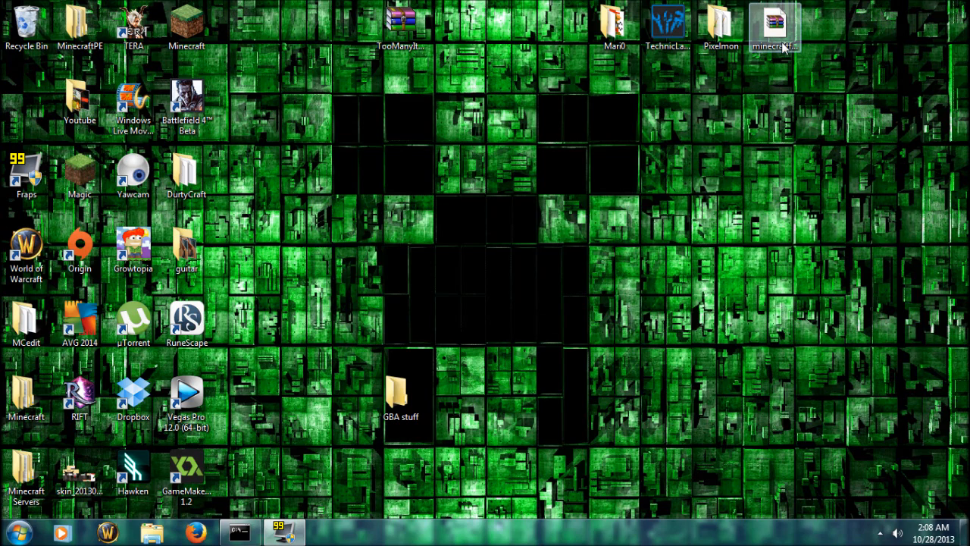
pyautogui.doubleClick(774, 22)
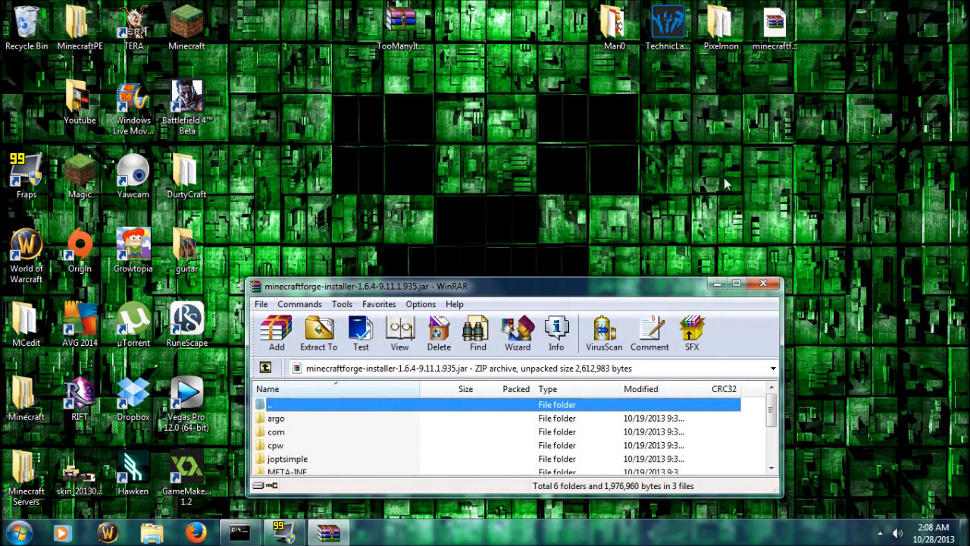
pyautogui.rightClick(774, 26)
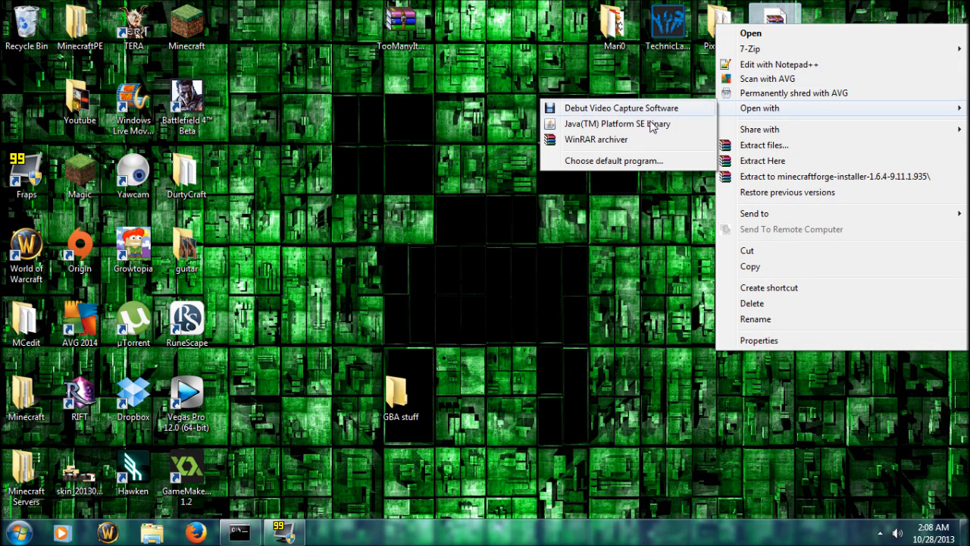
pyautogui.click(616, 123)
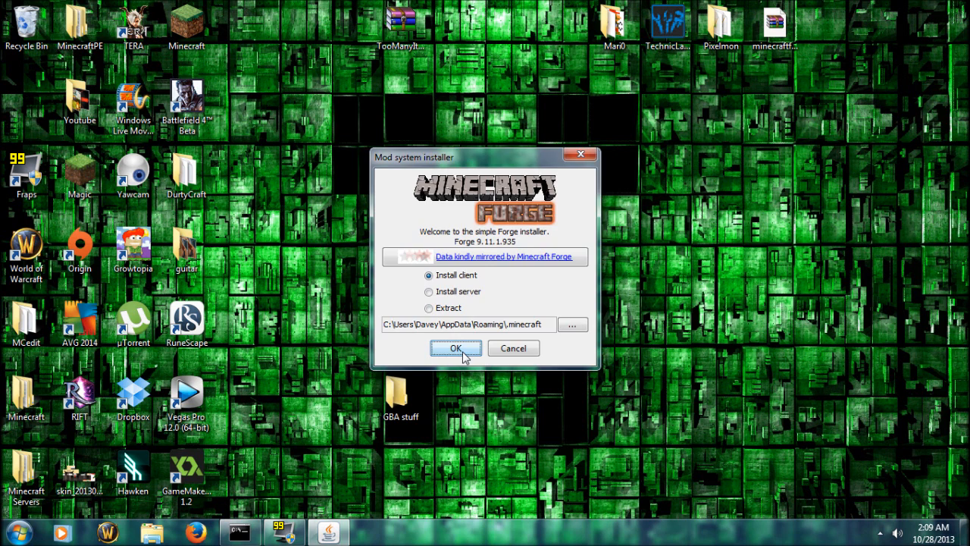
# Install the Forge client into .minecraft, search %appdata%, and dismiss the Complete message.
pyautogui.click(455, 348)
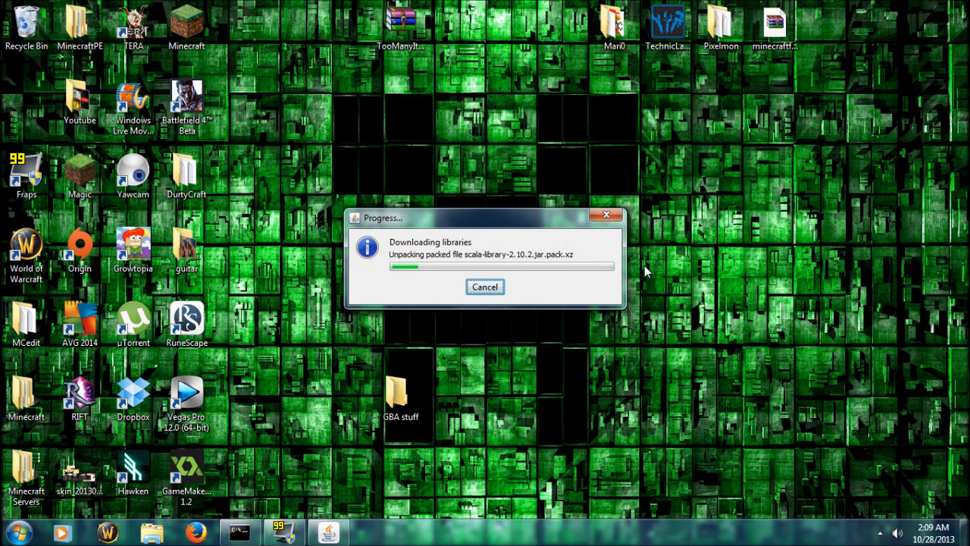
pyautogui.moveTo(528, 279)
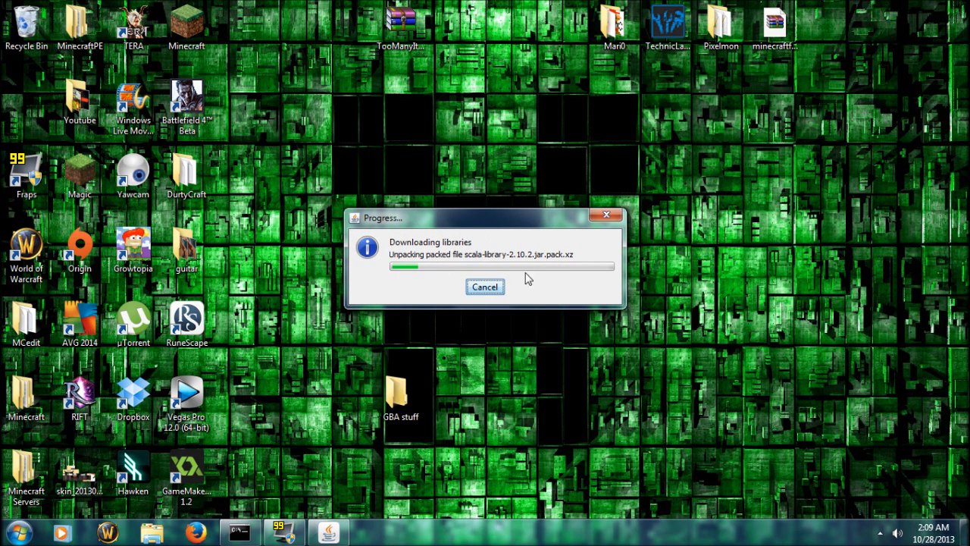
pyautogui.click(20, 533)
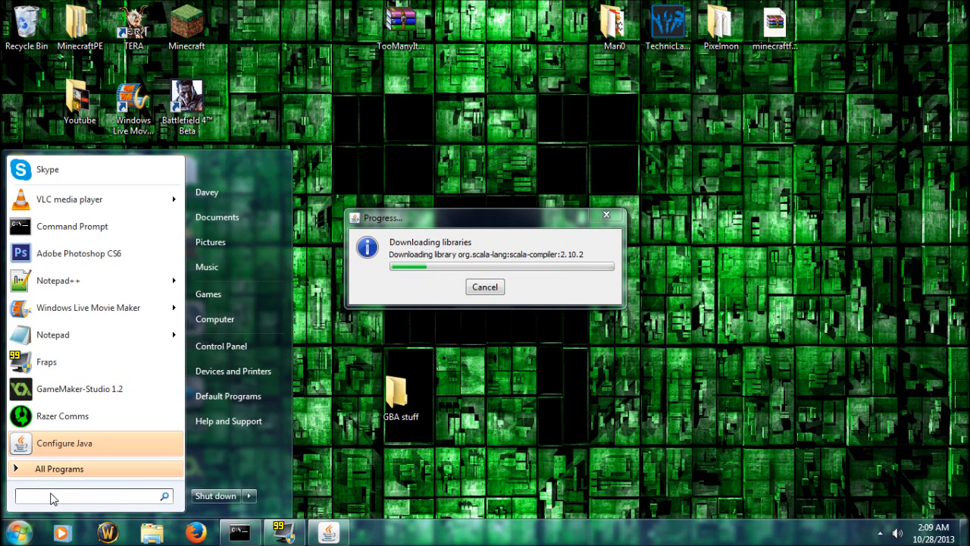
pyautogui.write('%appdata%')
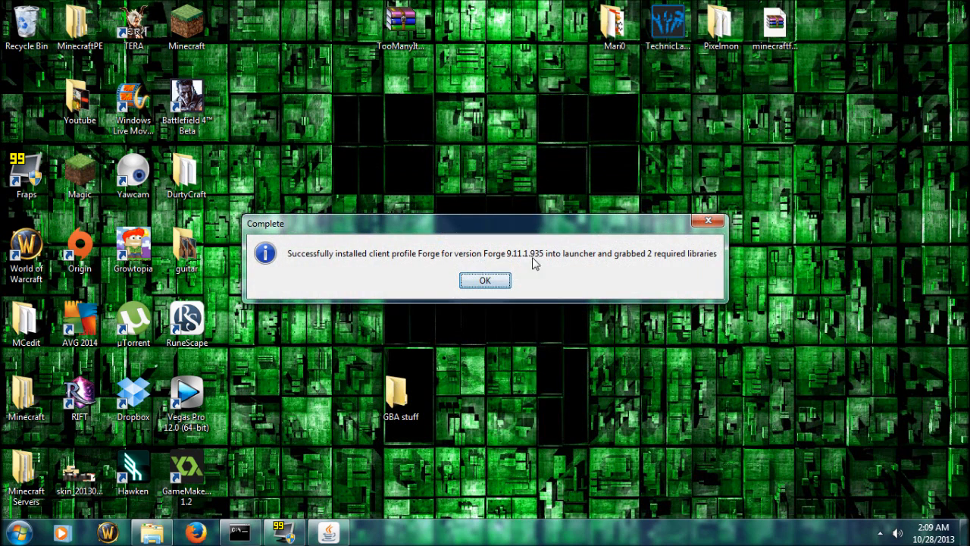
pyautogui.moveTo(485, 279)
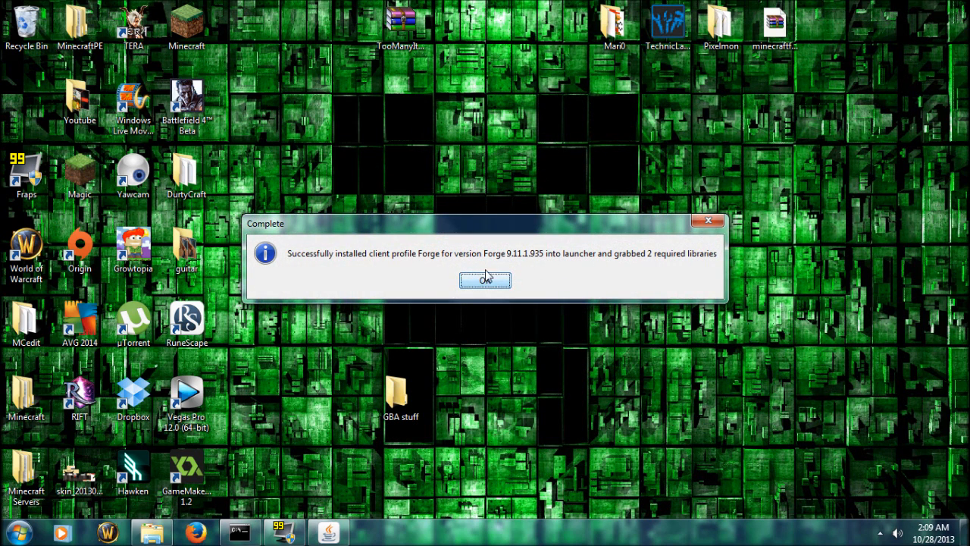
pyautogui.click(485, 279)
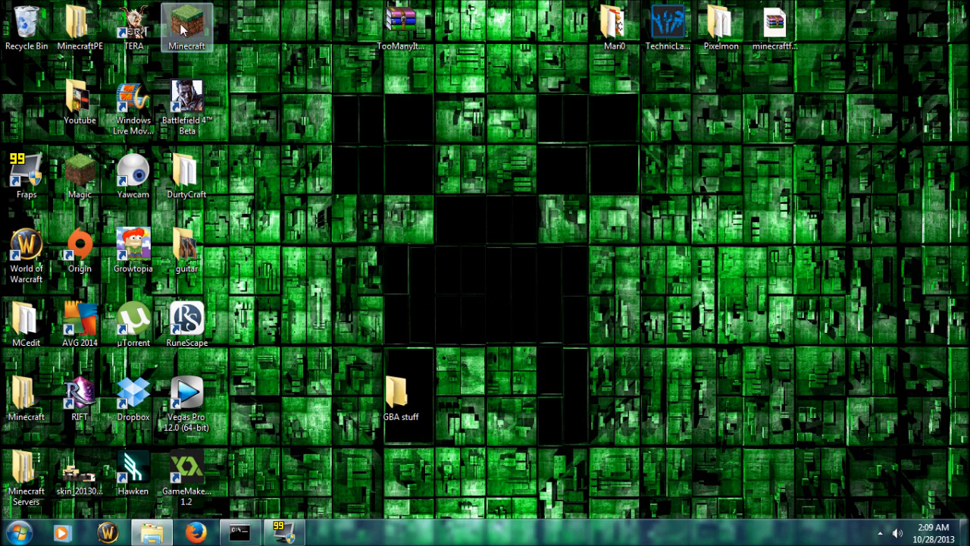
# Open the launcher and play the 1.6.4-Forge9.11.1.935 profile.
pyautogui.doubleClick(187, 25)
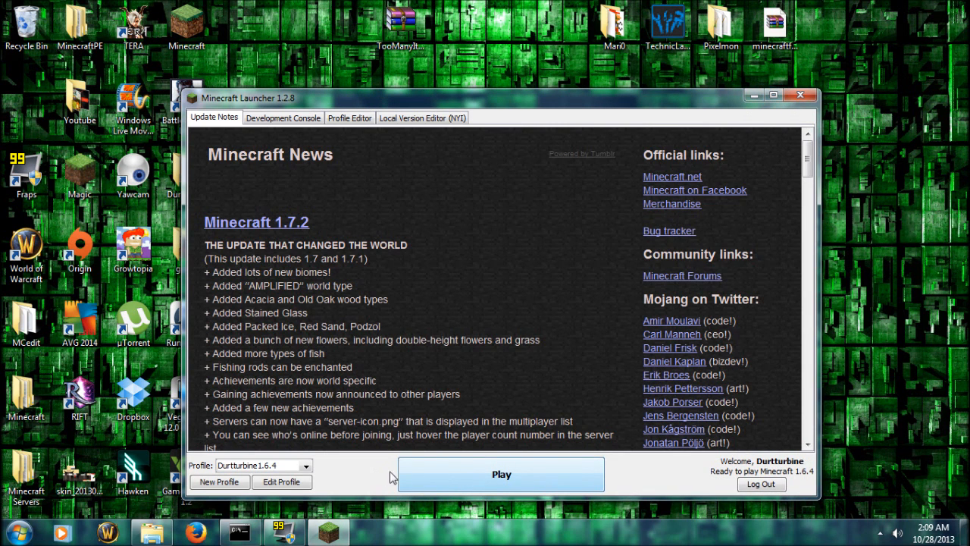
pyautogui.click(263, 465)
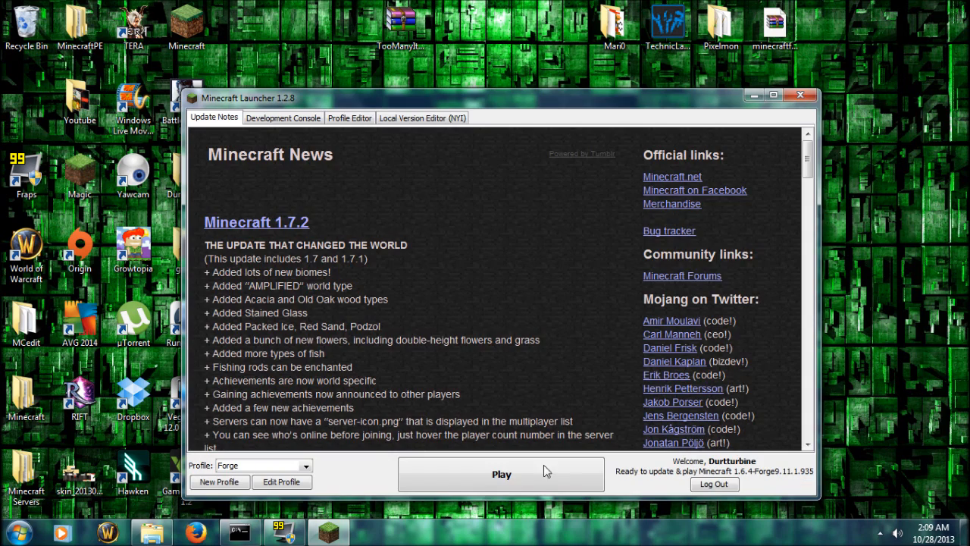
pyautogui.click(501, 473)
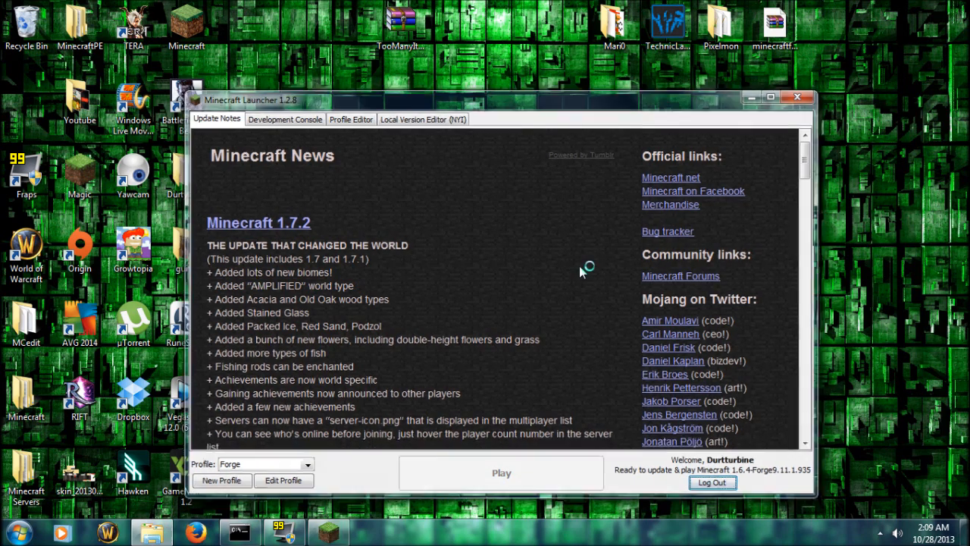
pyautogui.click(797, 96)
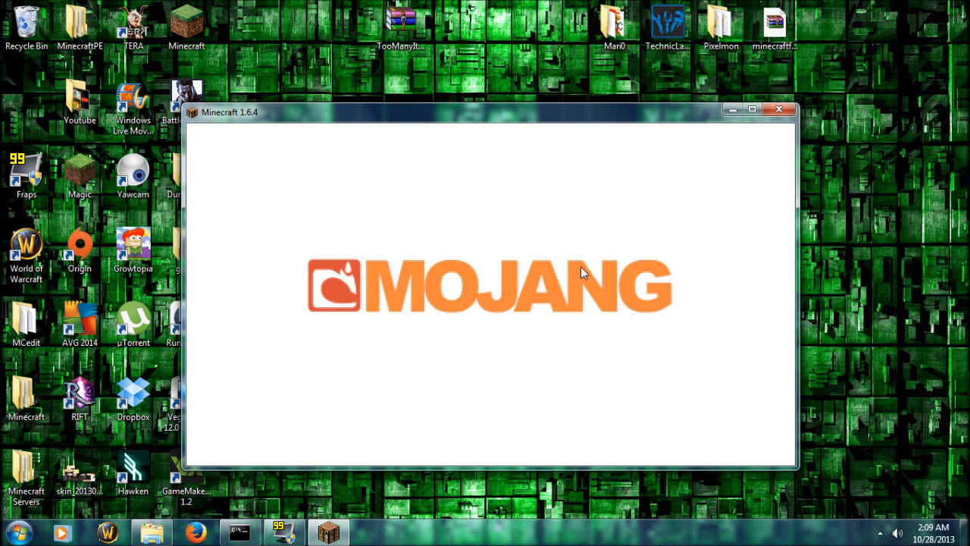
pyautogui.moveTo(614, 261)
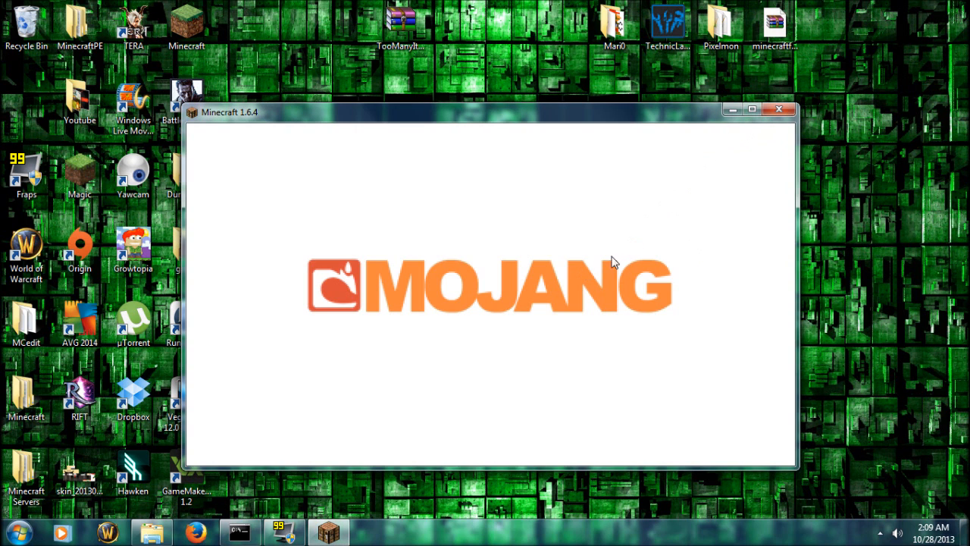
pyautogui.moveTo(522, 334)
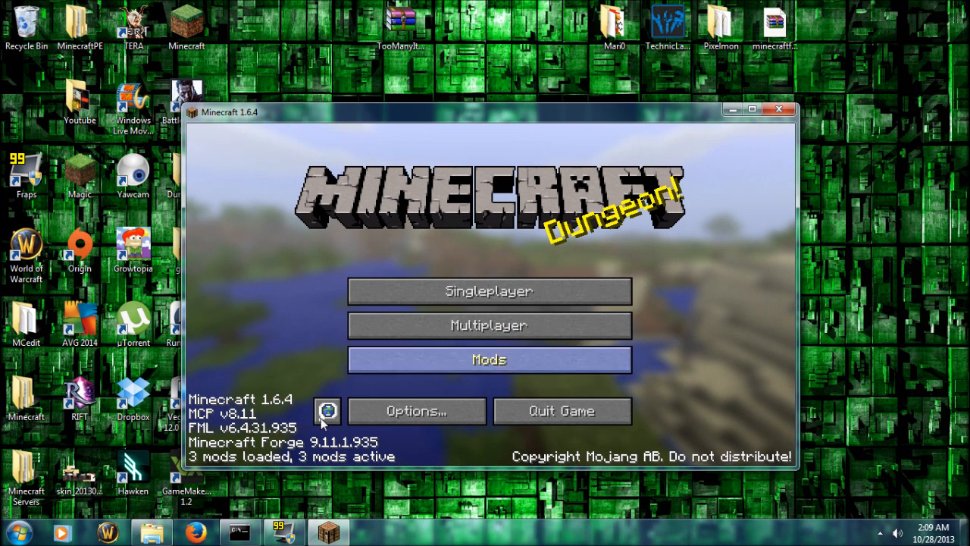
# Check the Mod List shows MCP, FML and Forge, then close it.
pyautogui.click(489, 360)
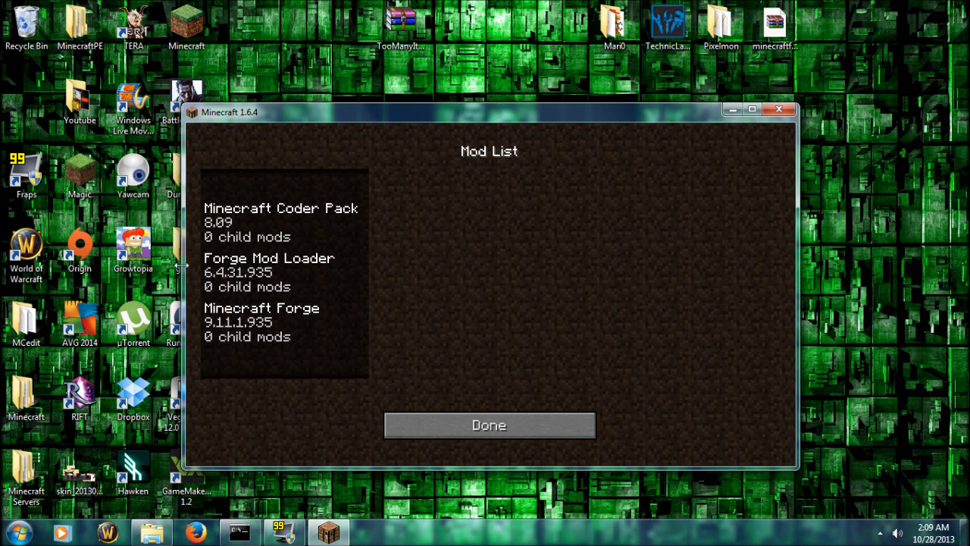
pyautogui.moveTo(599, 174)
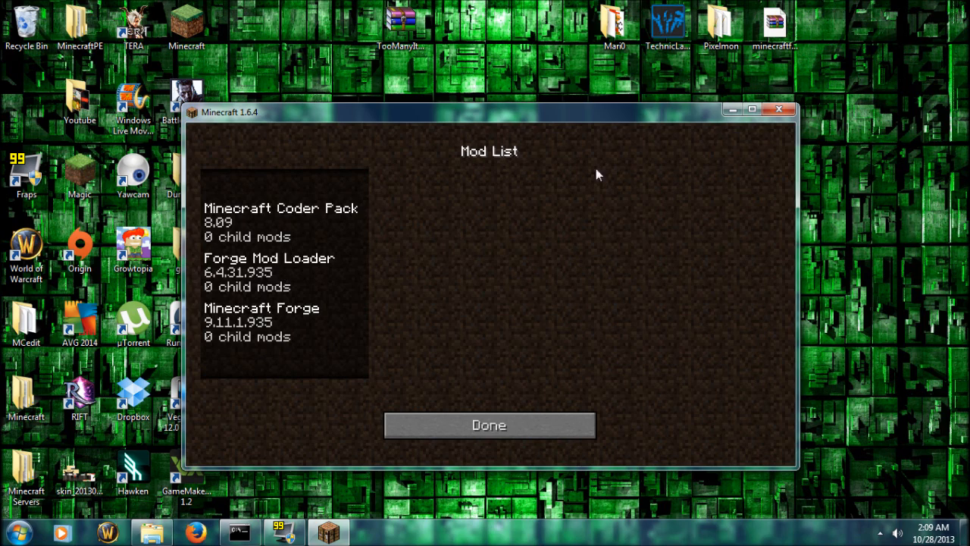
pyautogui.click(489, 425)
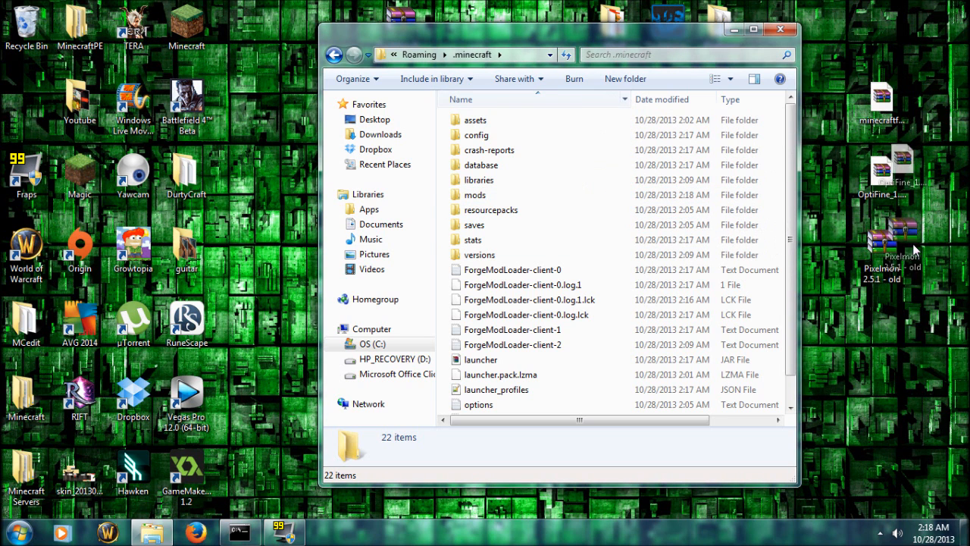
# Drag the Pixelmon and OptiFine files into .minecraft\mods and close Explorer.
pyautogui.moveTo(881, 250); pyautogui.dragTo(481, 195)
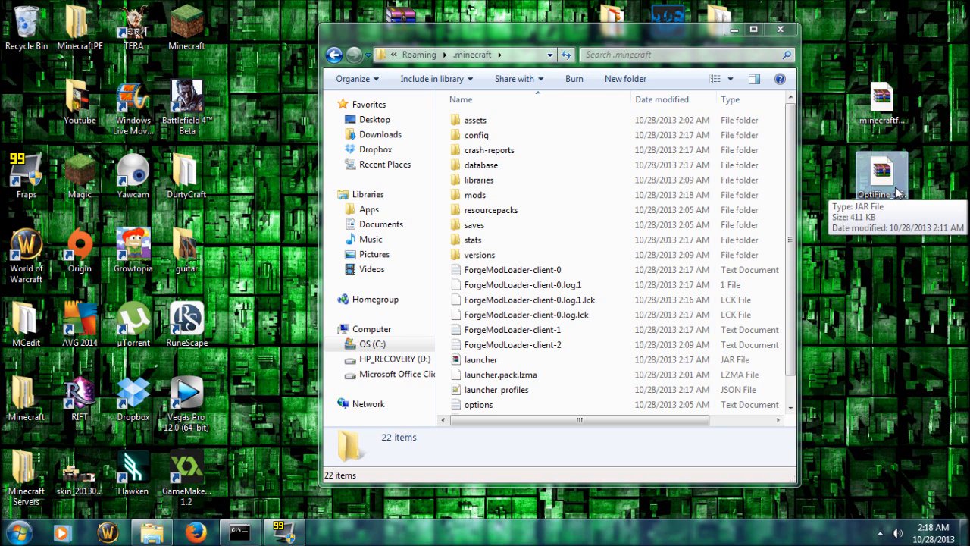
pyautogui.moveTo(881, 174); pyautogui.dragTo(473, 179)
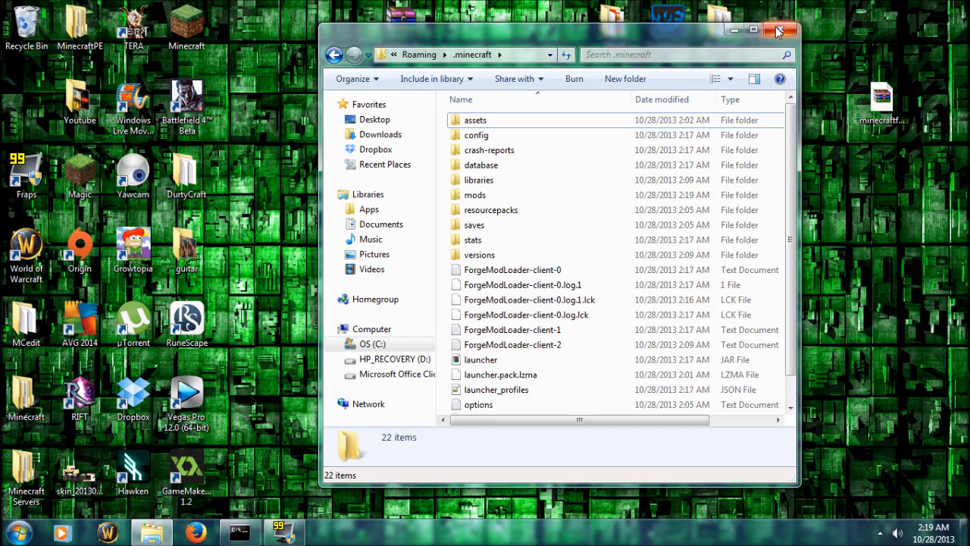
pyautogui.click(784, 30)
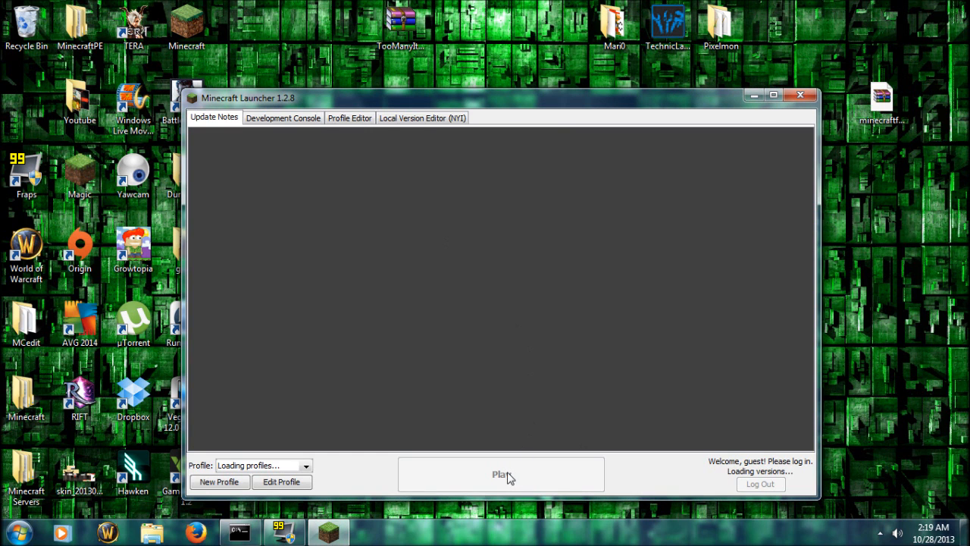
# Choose the Forge profile and press Play to start the modded game.
pyautogui.click(304, 466)
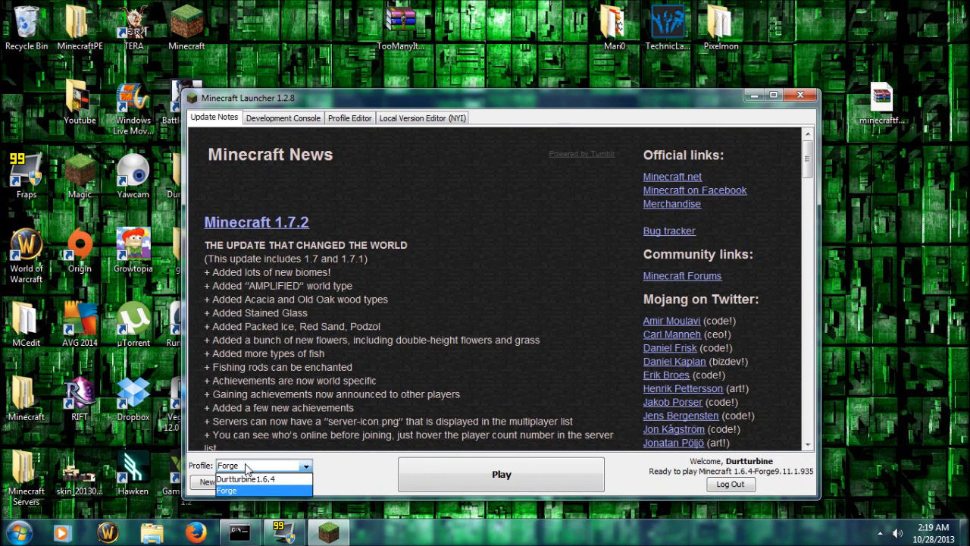
pyautogui.click(800, 95)
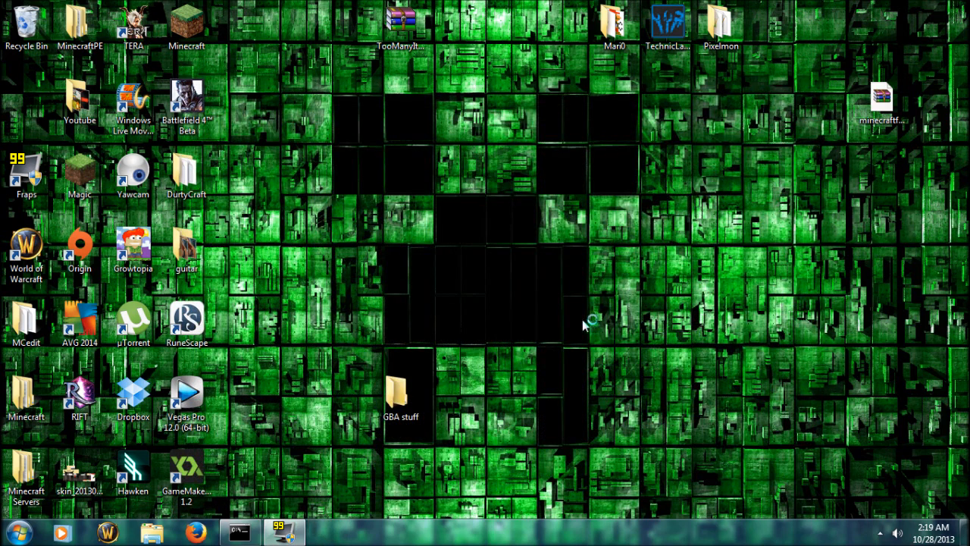
pyautogui.moveTo(564, 261)
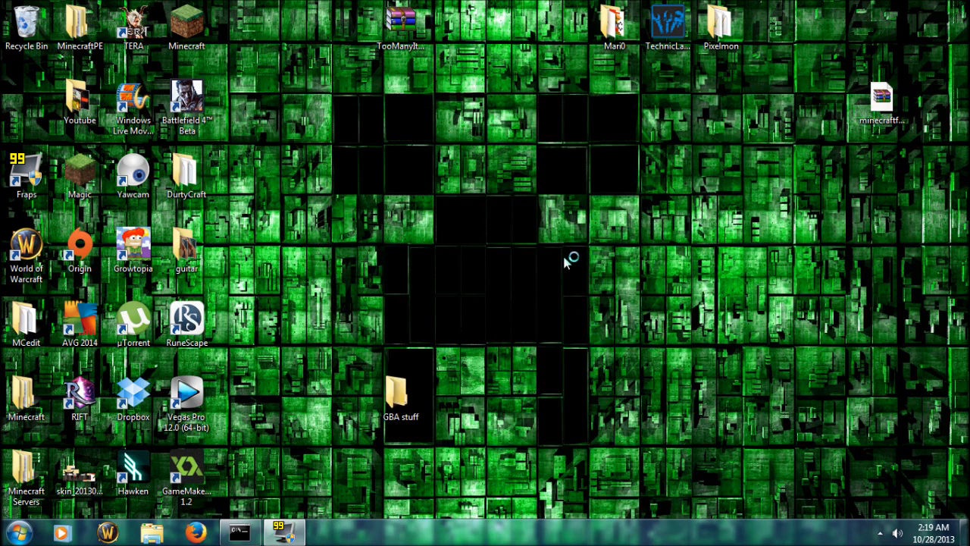
pyautogui.moveTo(598, 186)
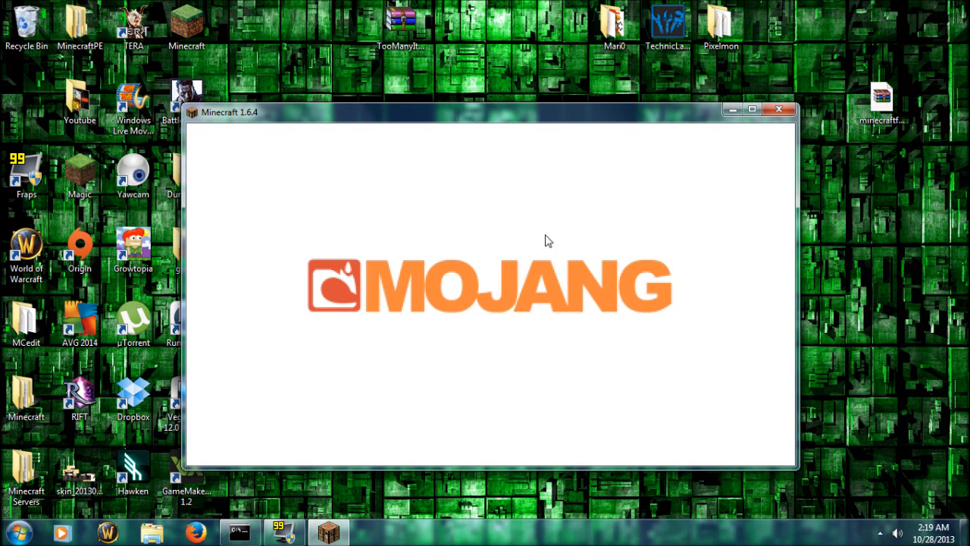
pyautogui.moveTo(627, 180)
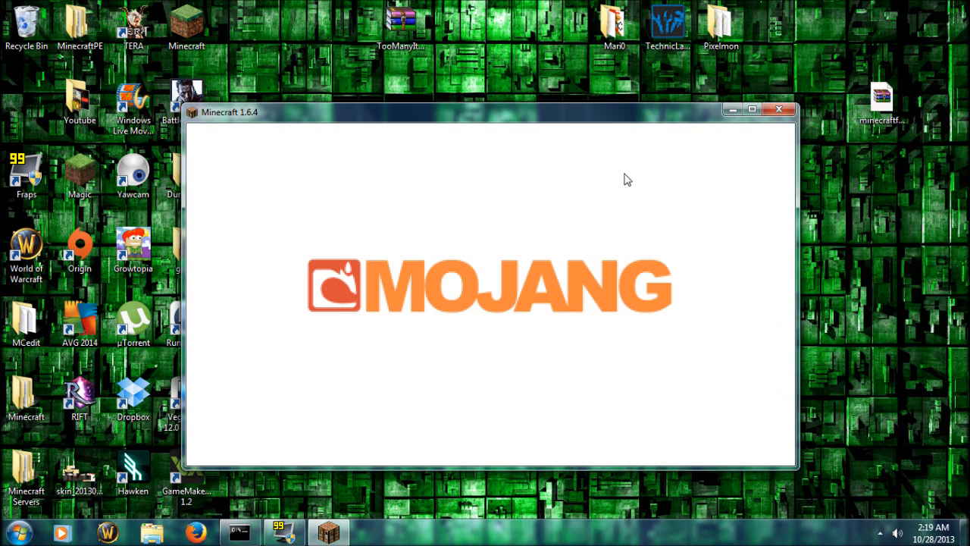
pyautogui.moveTo(677, 306)
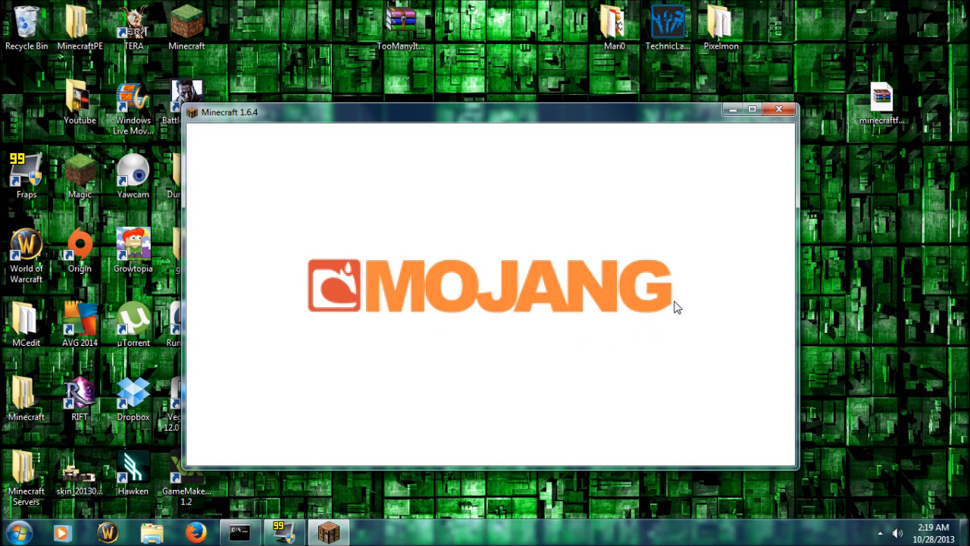
pyautogui.moveTo(319, 255)
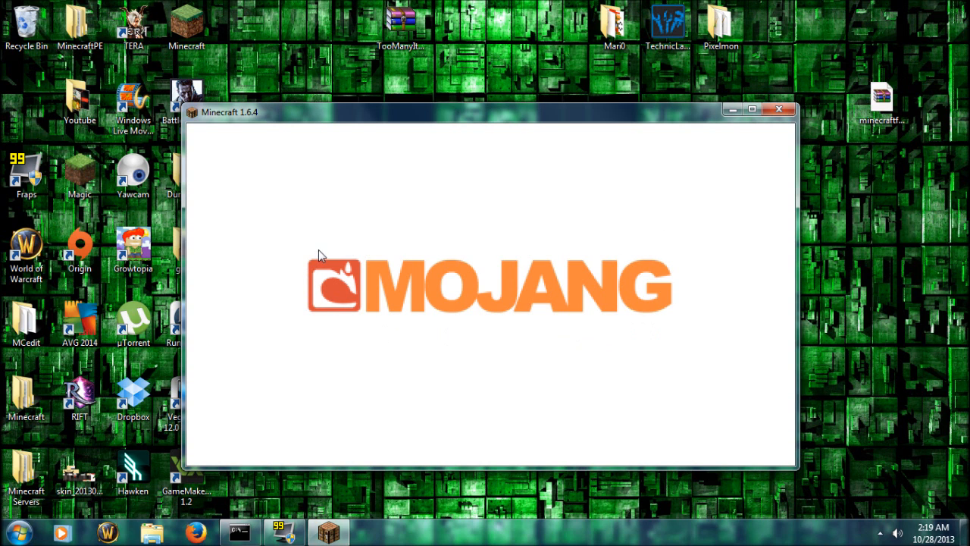
pyautogui.moveTo(466, 242)
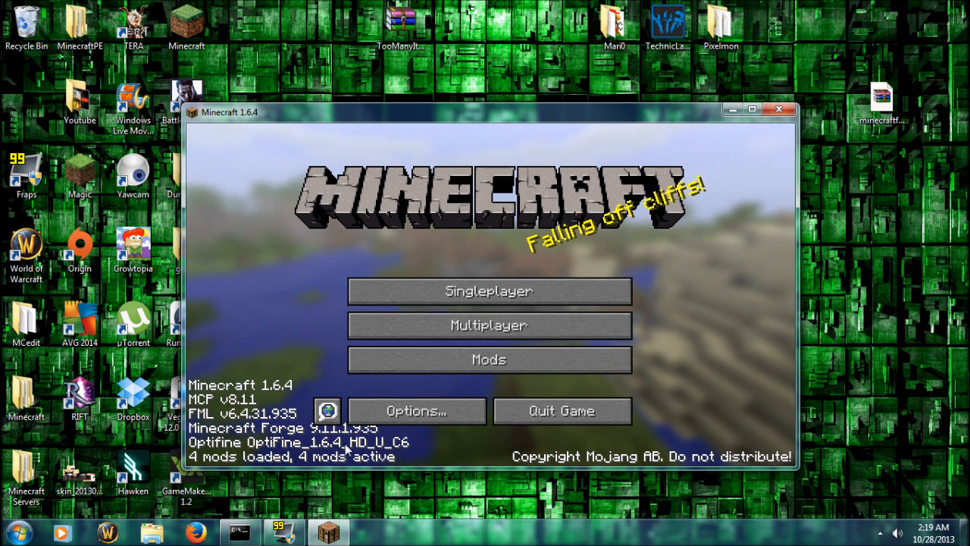
# Scroll the Mod List to confirm Pixelmon 2.5.1 and OptiFine are loaded.
pyautogui.click(489, 359)
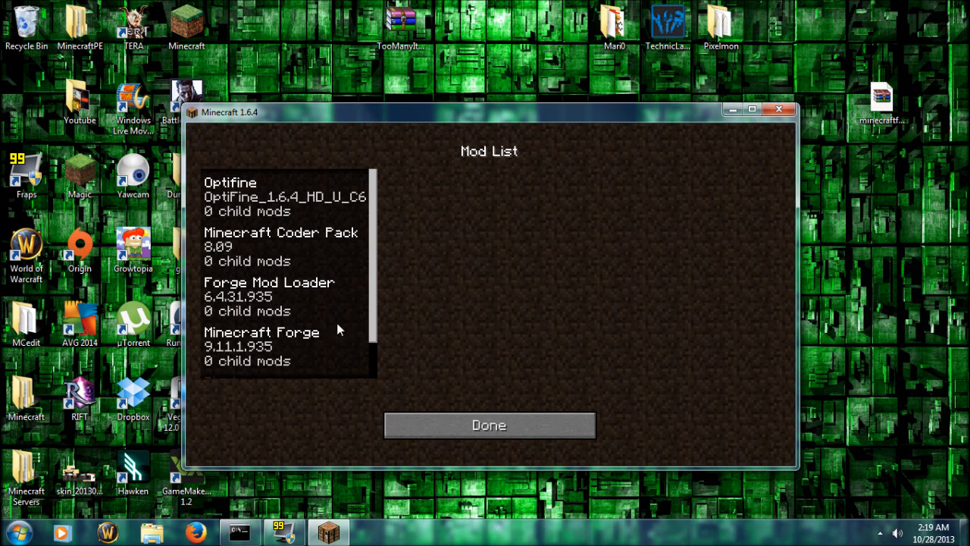
pyautogui.scroll(-3)
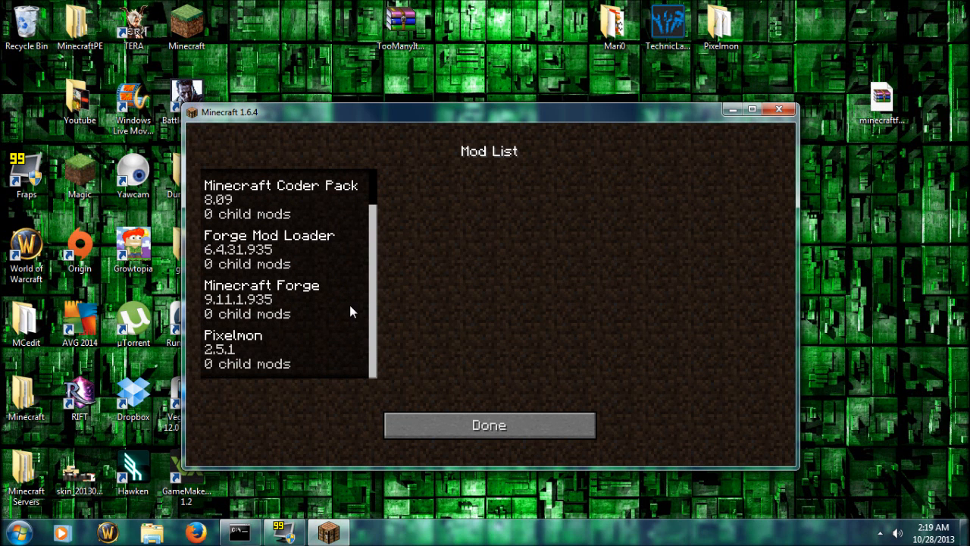
pyautogui.click(489, 425)
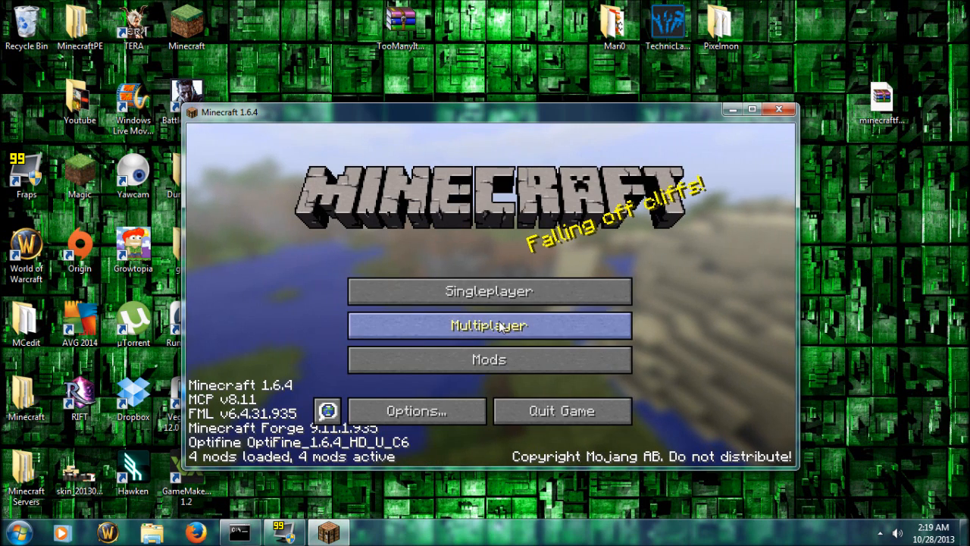
# Direct connect to localhost and join the server.
pyautogui.click(489, 325)
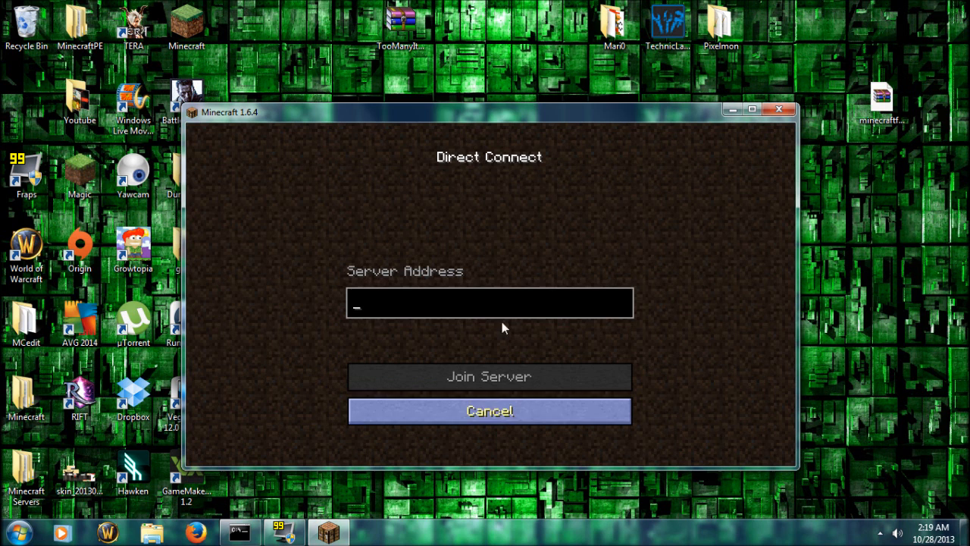
pyautogui.write('localho')
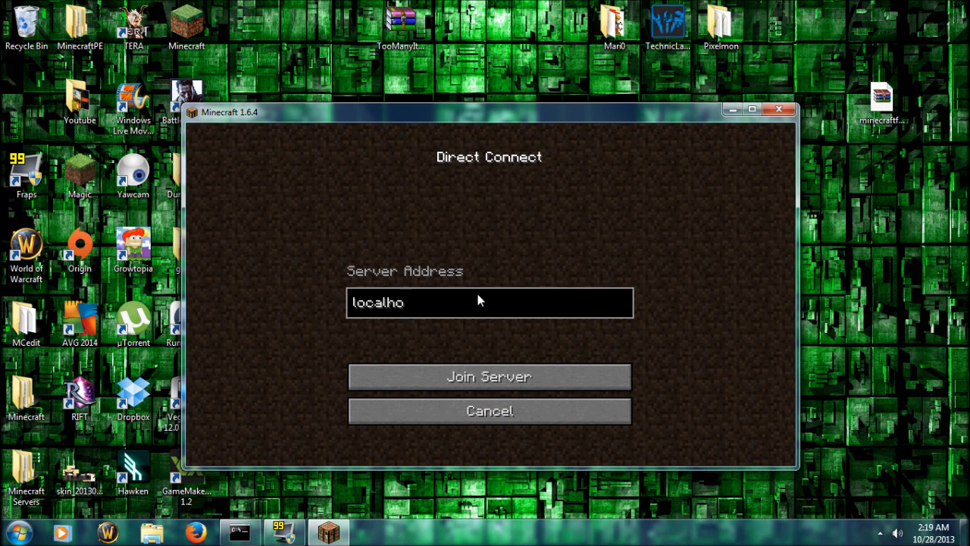
pyautogui.click(489, 377)
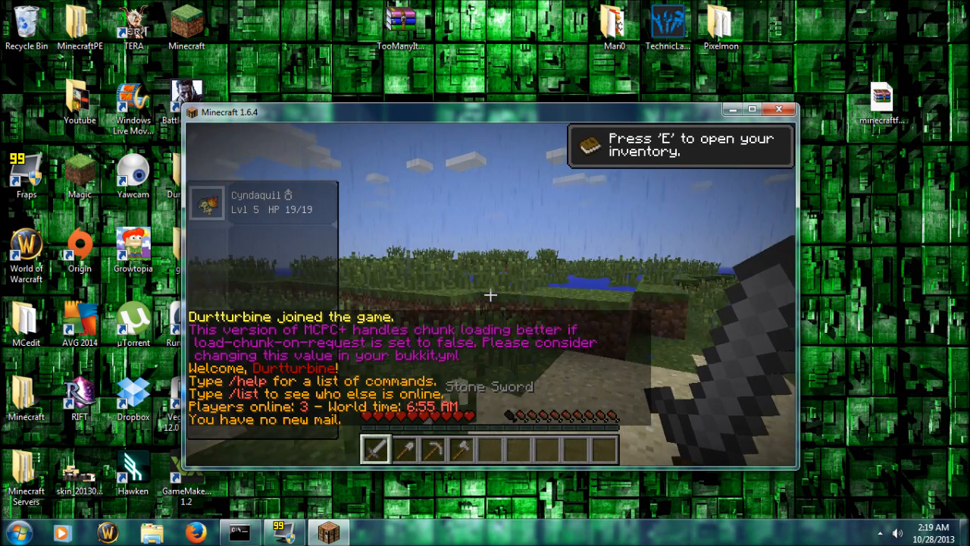
# Maximize the Minecraft window from the pause menu, then send a chat command to the server.
pyautogui.press('Escape')
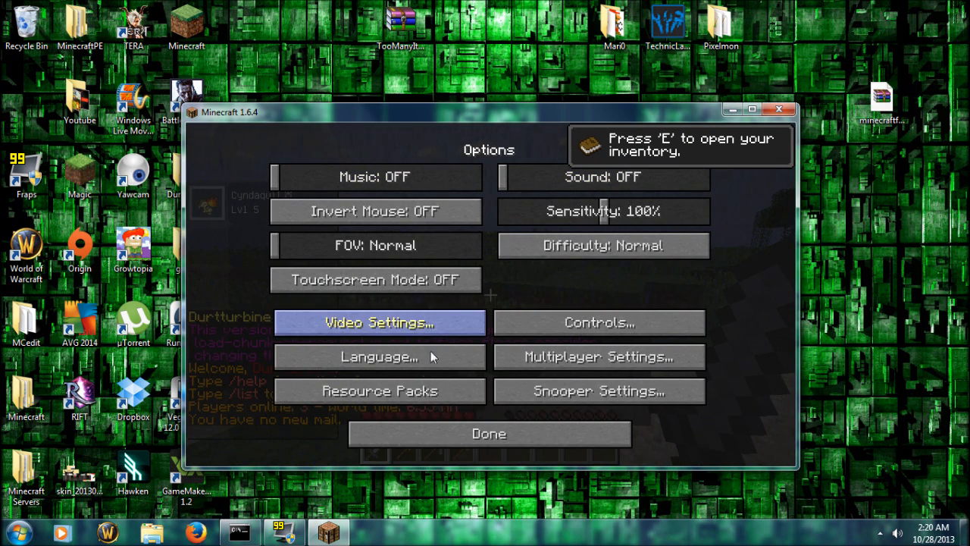
pyautogui.click(488, 433)
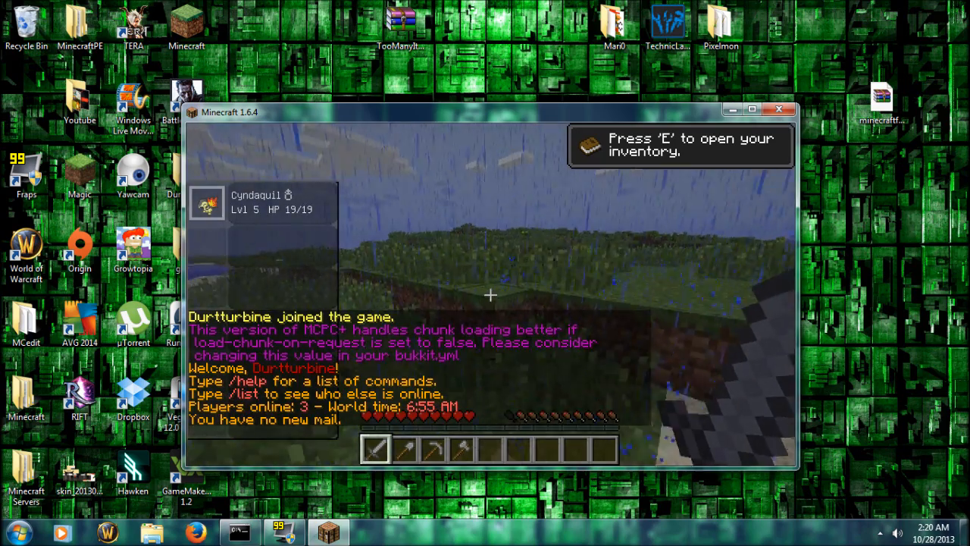
pyautogui.press('Escape')
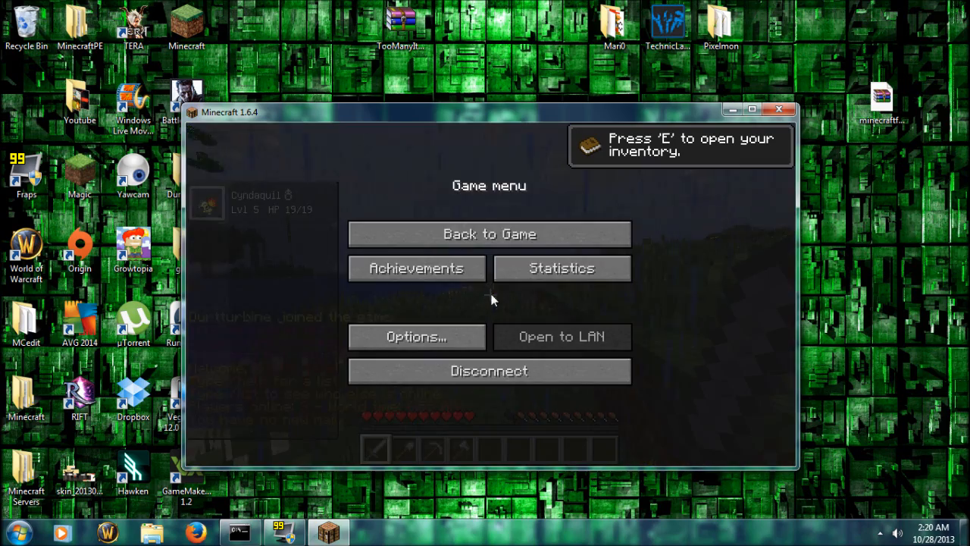
pyautogui.click(489, 233)
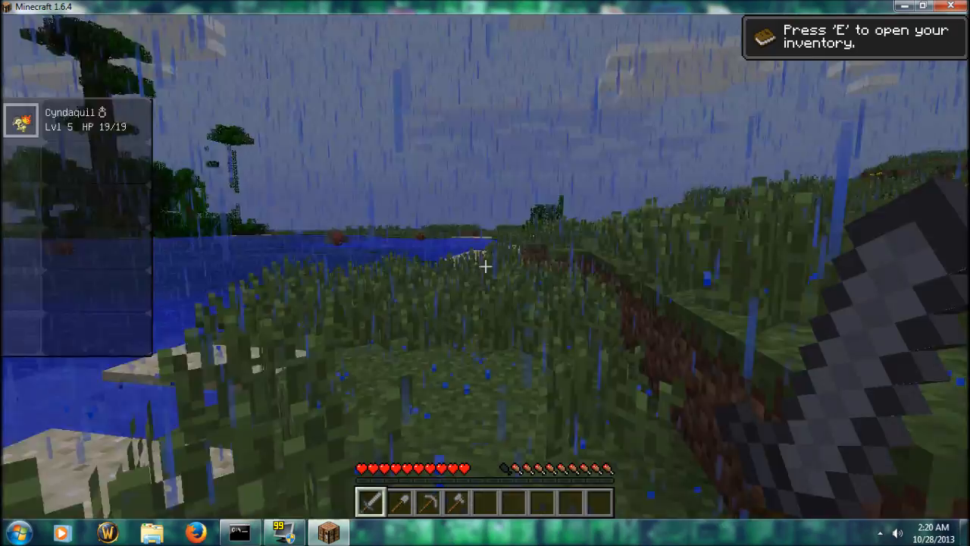
pyautogui.moveTo(485, 265)
pyautogui.write('/toggledo')
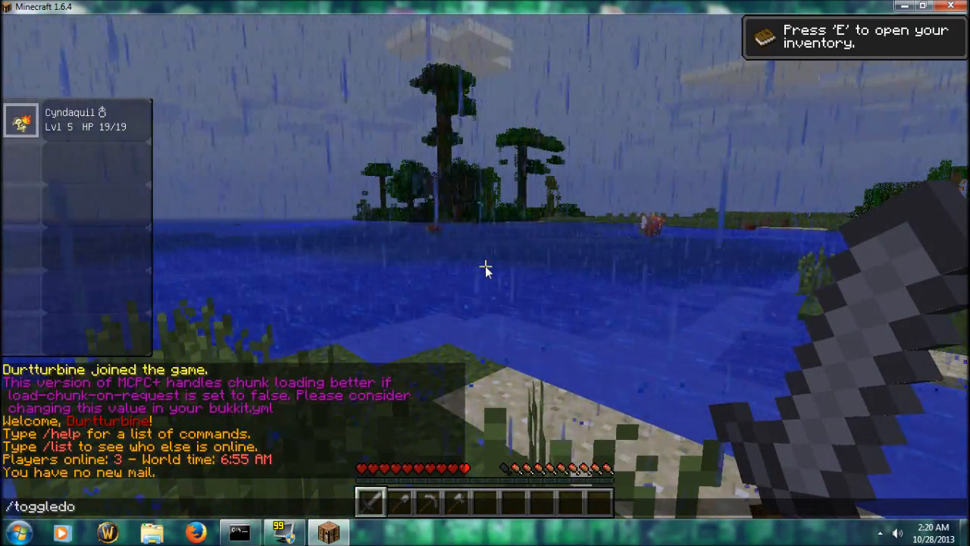
pyautogui.press('Return')
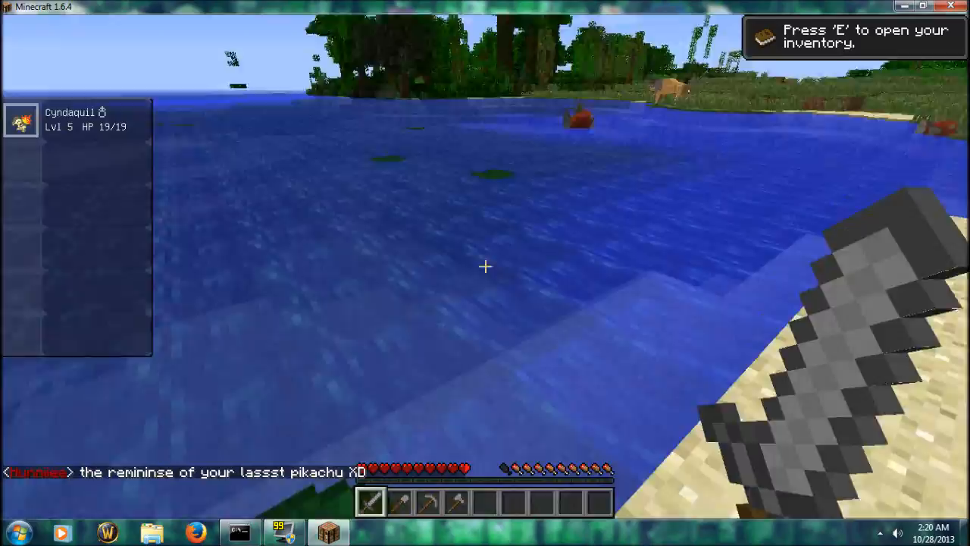
pyautogui.moveTo(485, 266)
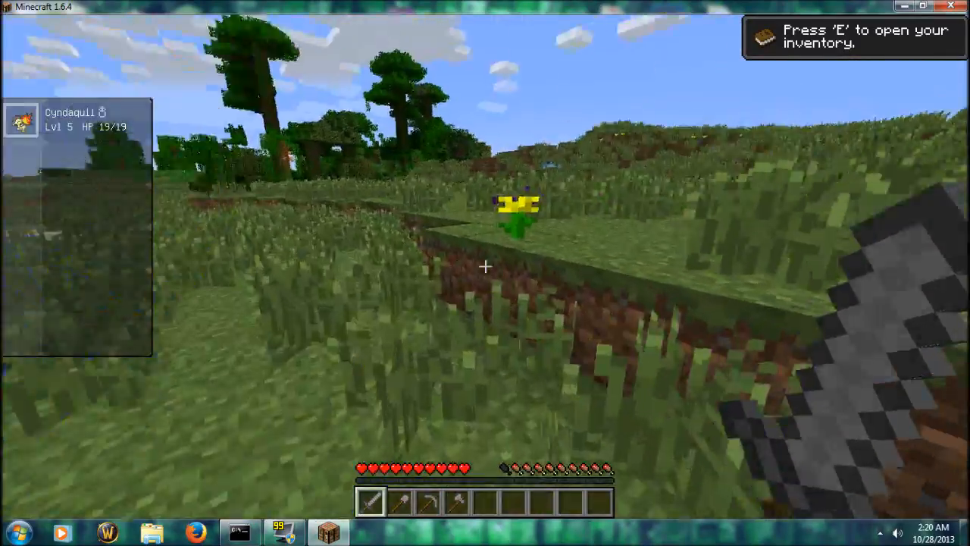
pyautogui.moveTo(485, 266)
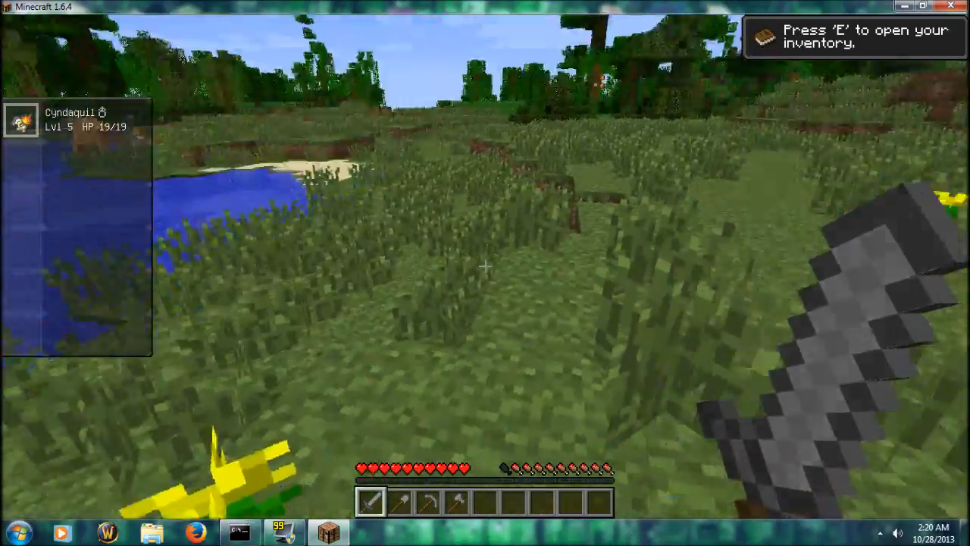